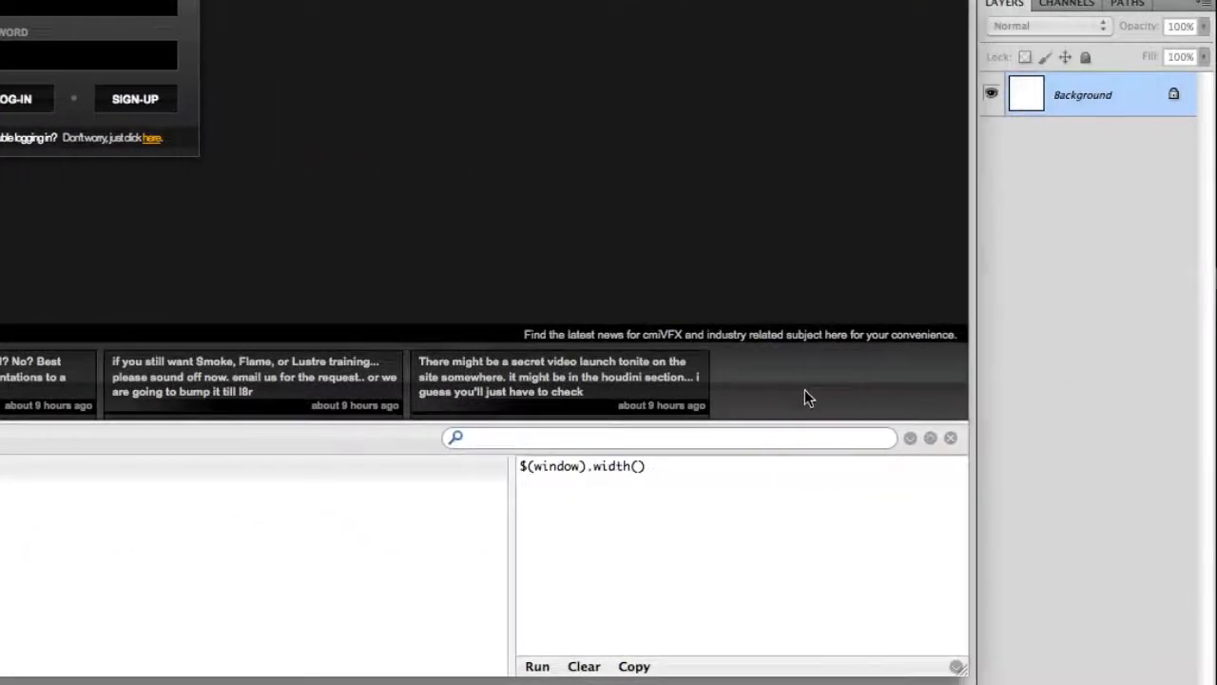
{"action": "mouse_move", "coordinate": [795, 393]}
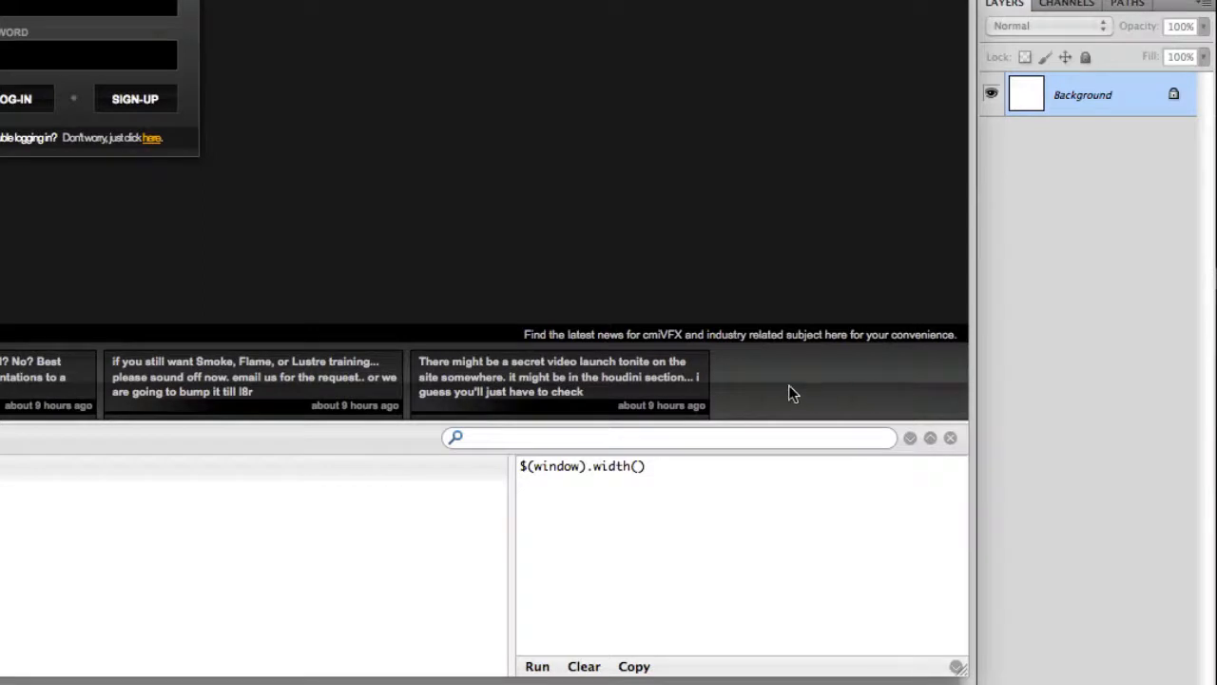
{"action": "mouse_move", "coordinate": [734, 399]}
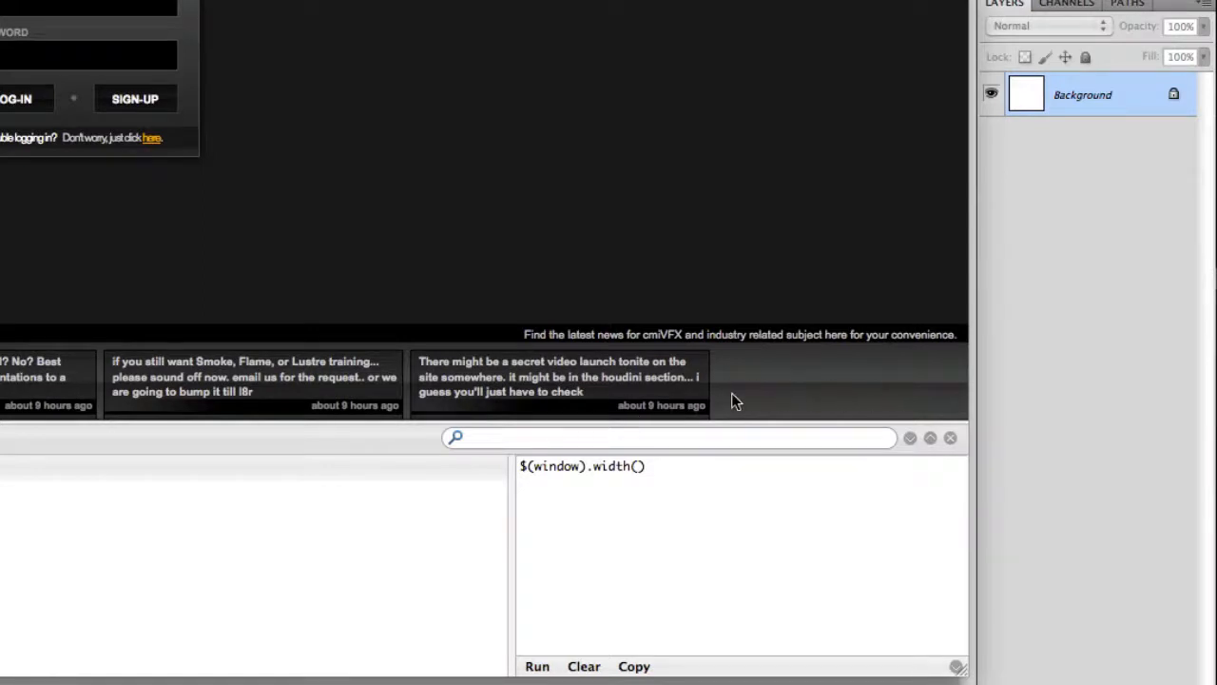
{"action": "mouse_move", "coordinate": [726, 459]}
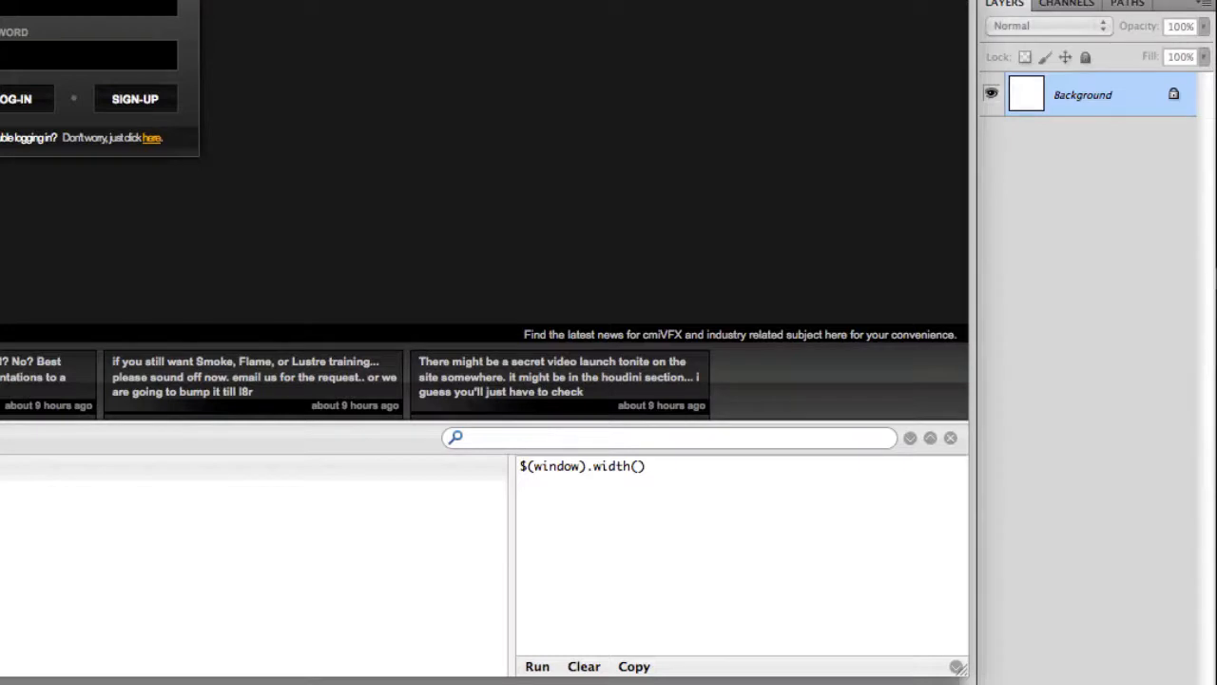
{"action": "mouse_move", "coordinate": [371, 293]}
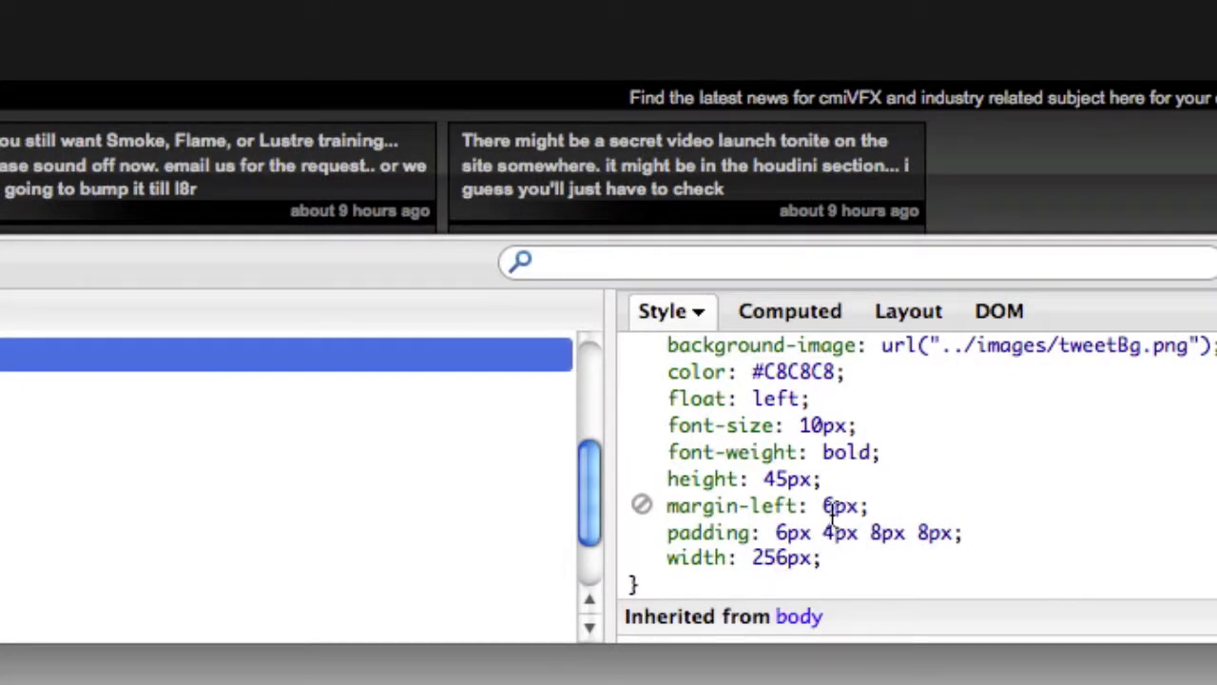
{"action": "mouse_move", "coordinate": [822, 510]}
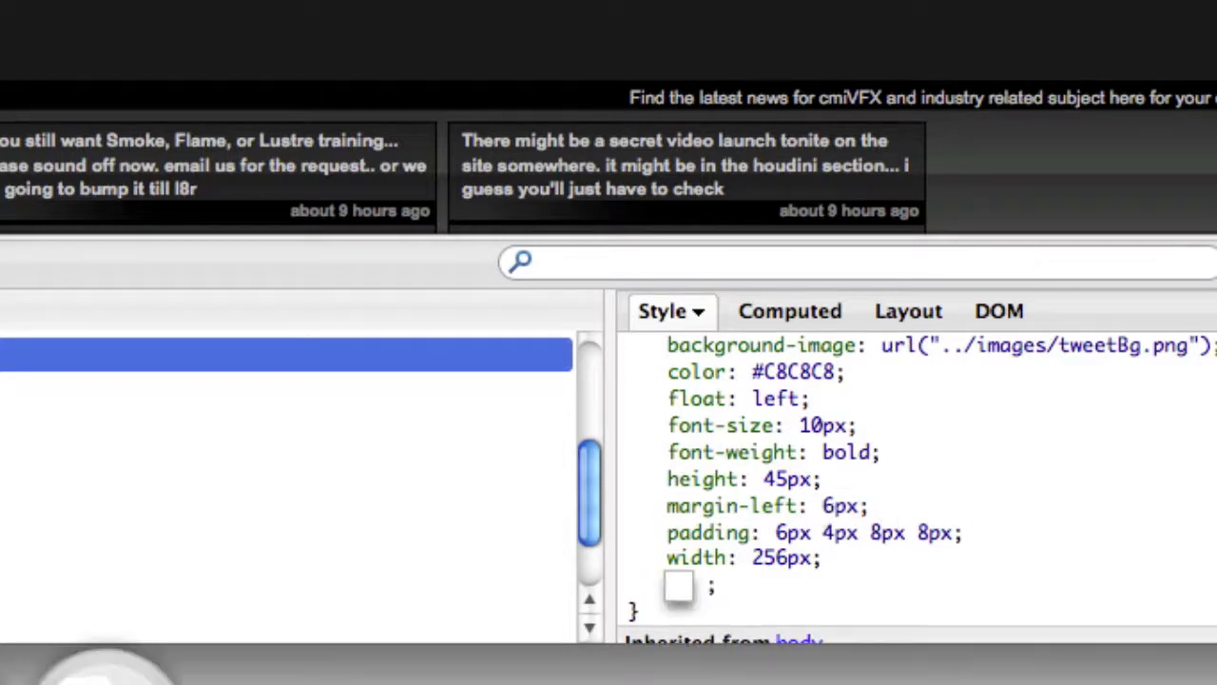
Add margin-right: 46px to the .tweet rule in the Style pane.
{"action": "type", "text": "margin-right: 40px"}
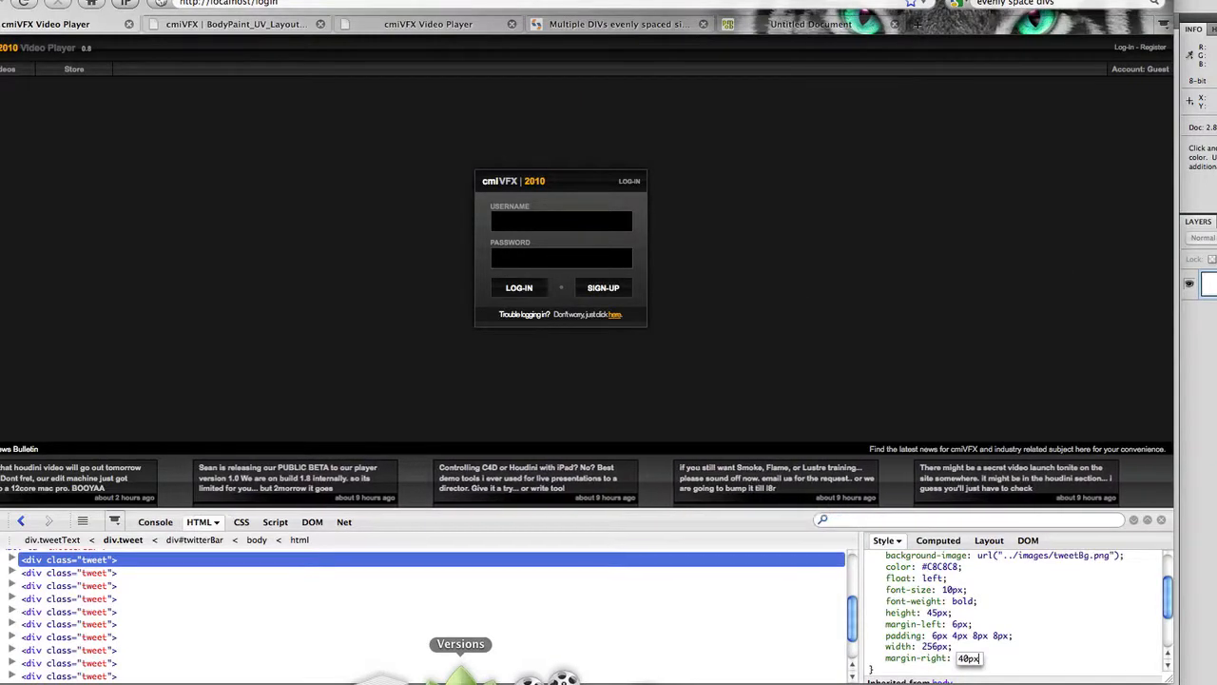
{"action": "type", "text": "46px"}
{"action": "type", "text": "$(window).width()"}
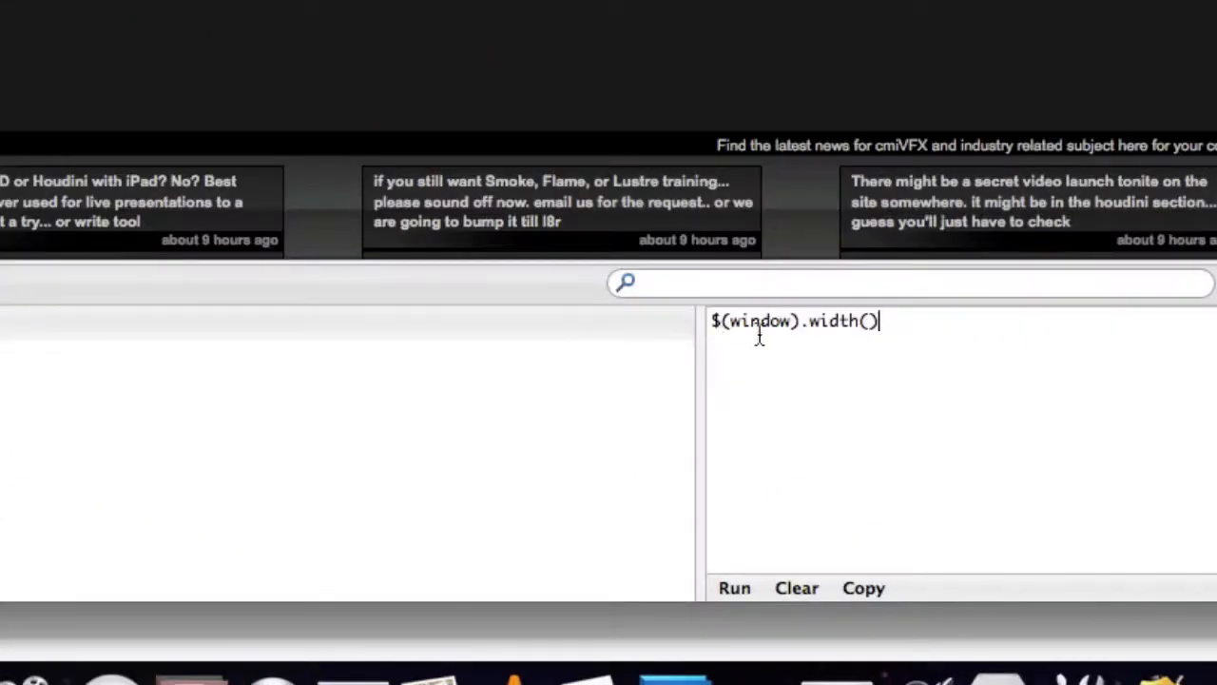
Return to the Console and focus the $(window).width() command line.
{"action": "left_click", "coordinate": [734, 588]}
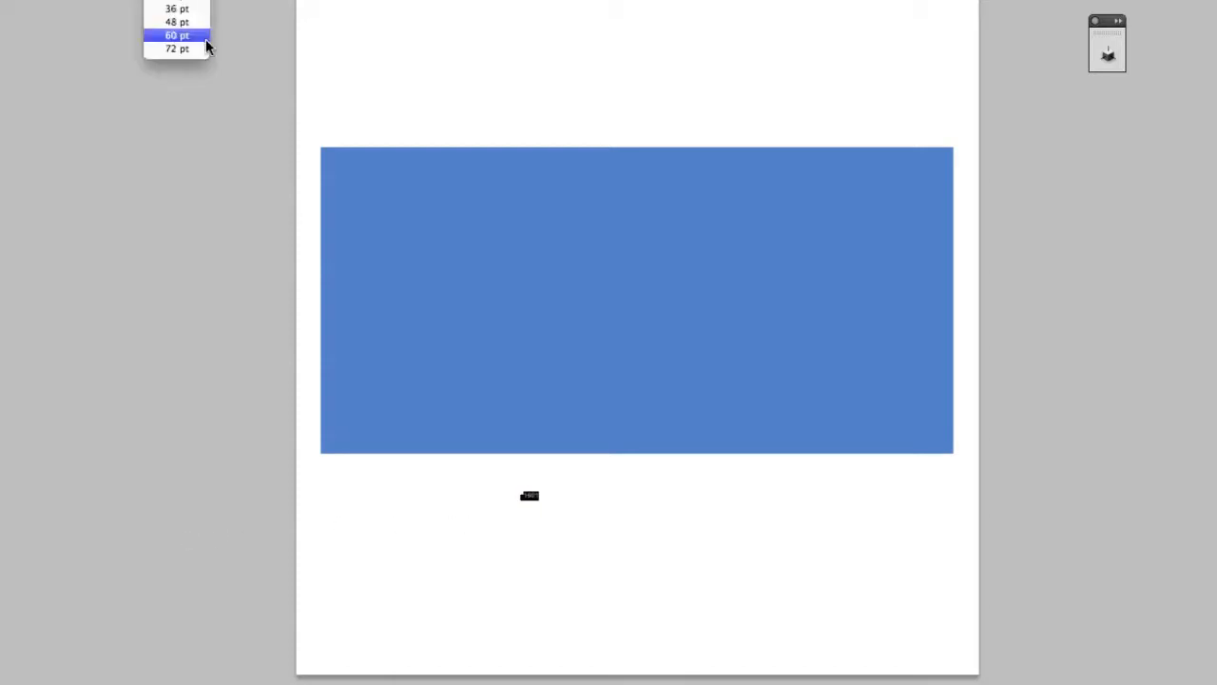
Choose 60 pt as the Type tool font size in the options bar.
{"action": "left_click", "coordinate": [177, 34]}
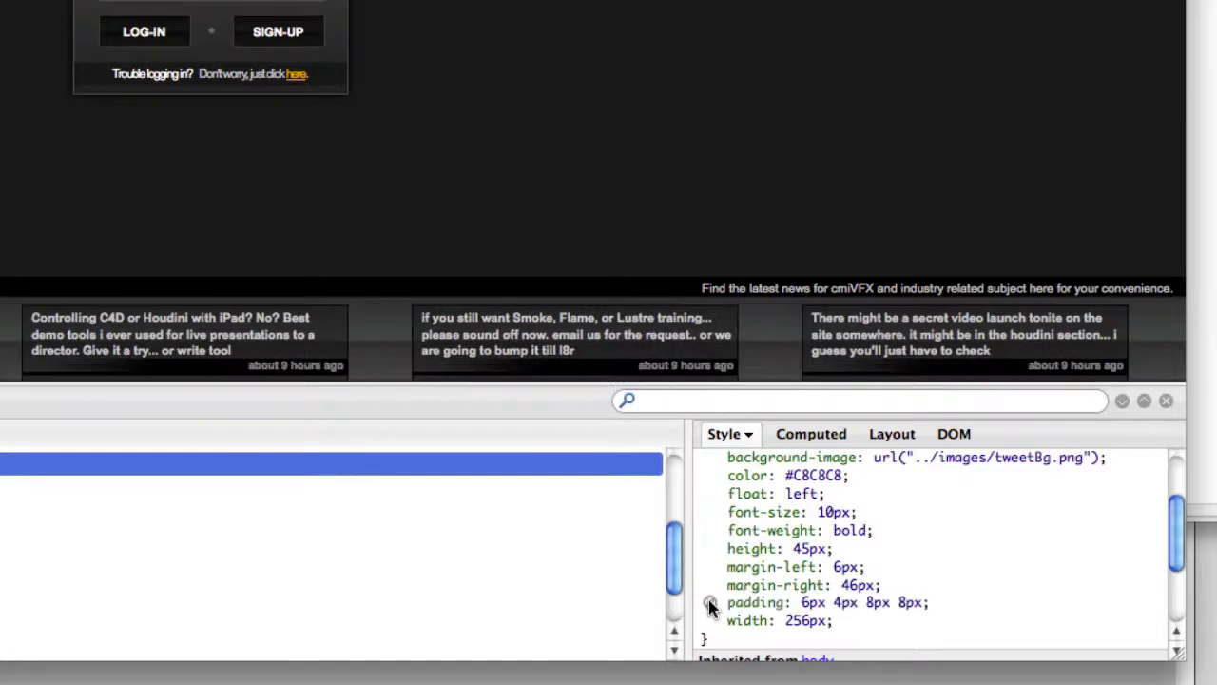
Open the .tweet padding value 6px 4px 8px 8px for editing.
{"action": "left_click", "coordinate": [711, 601]}
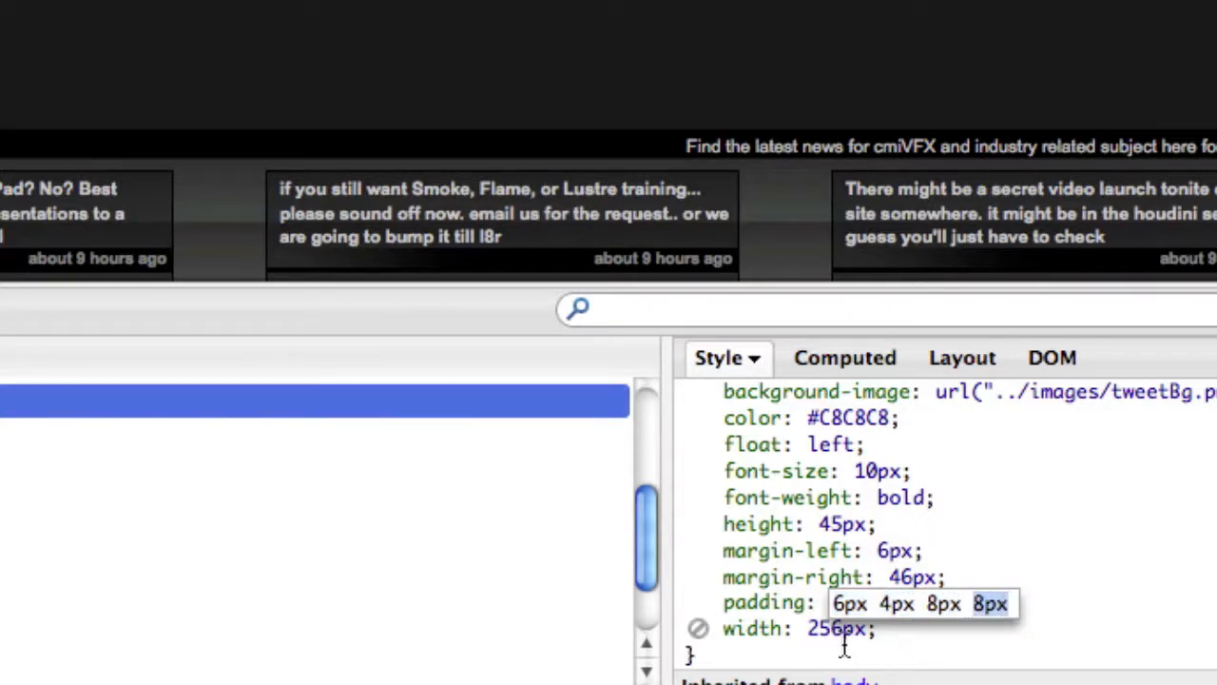
{"action": "mouse_move", "coordinate": [1151, 358]}
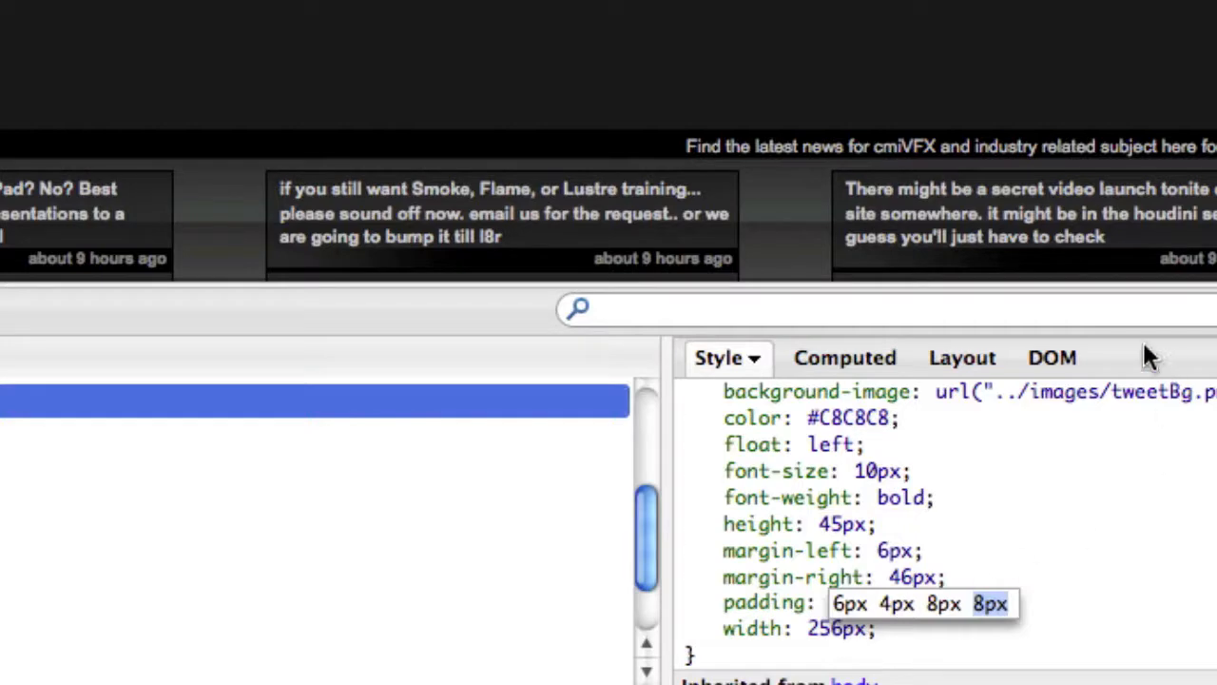
{"action": "mouse_move", "coordinate": [1024, 480]}
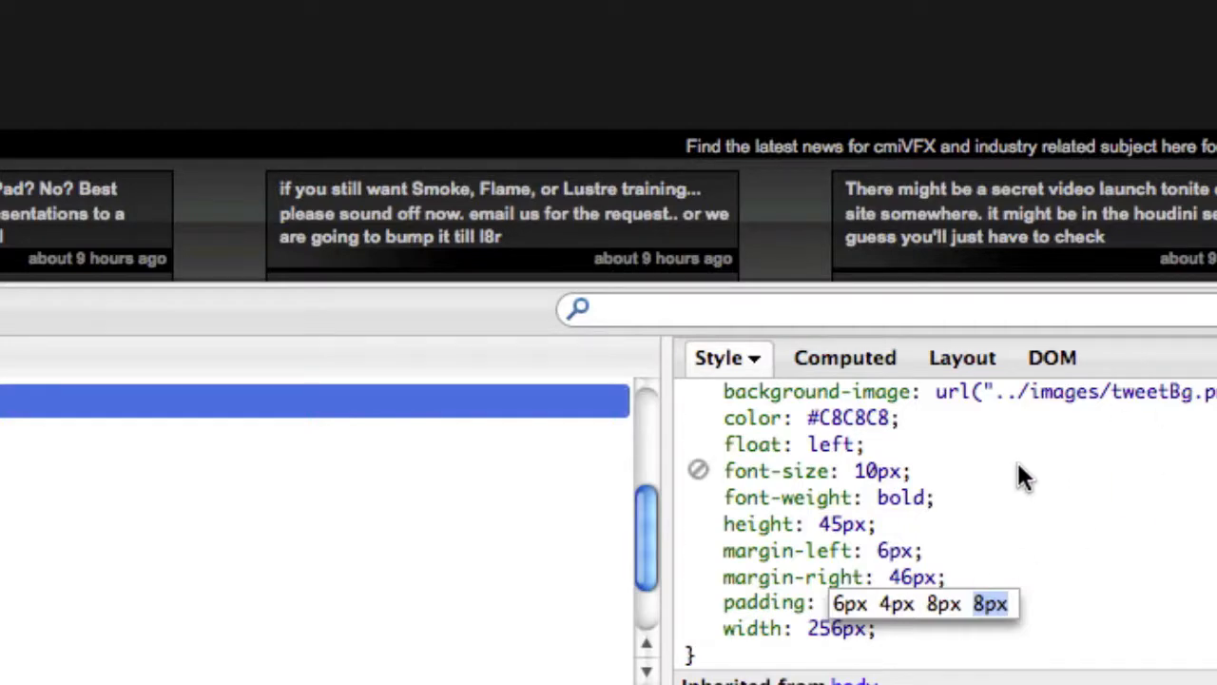
{"action": "mouse_move", "coordinate": [847, 643]}
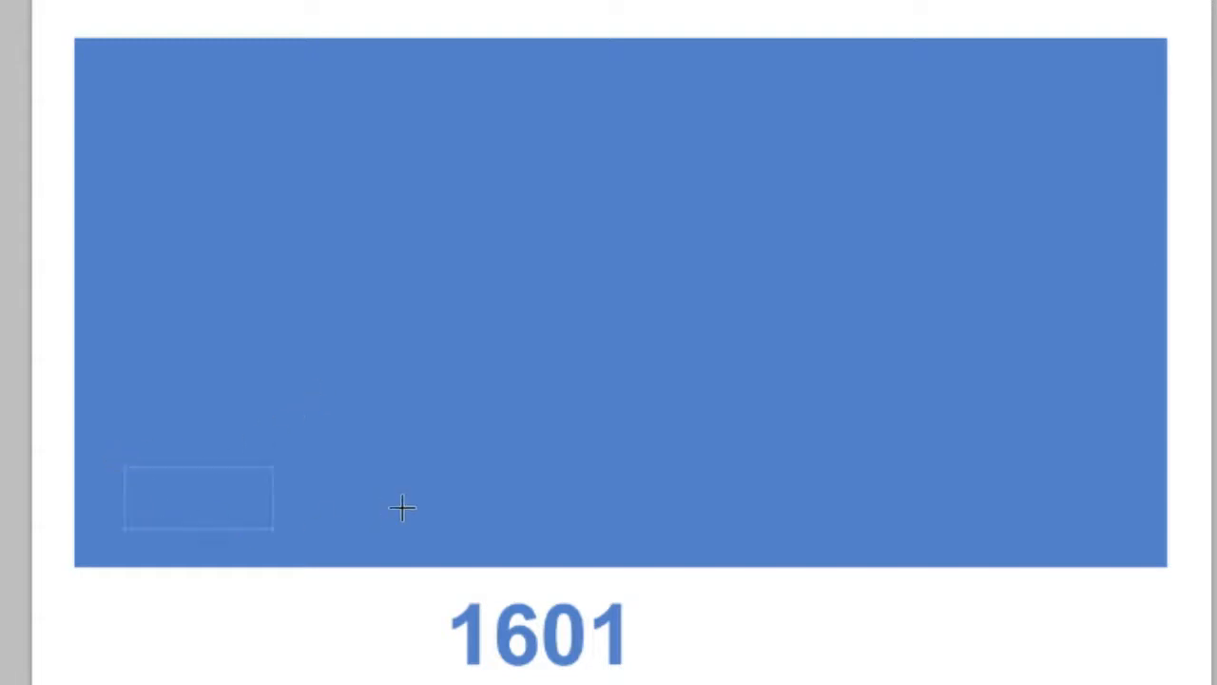
Type the window width 1601 as a label below the blue rectangle.
{"action": "type", "text": "1601"}
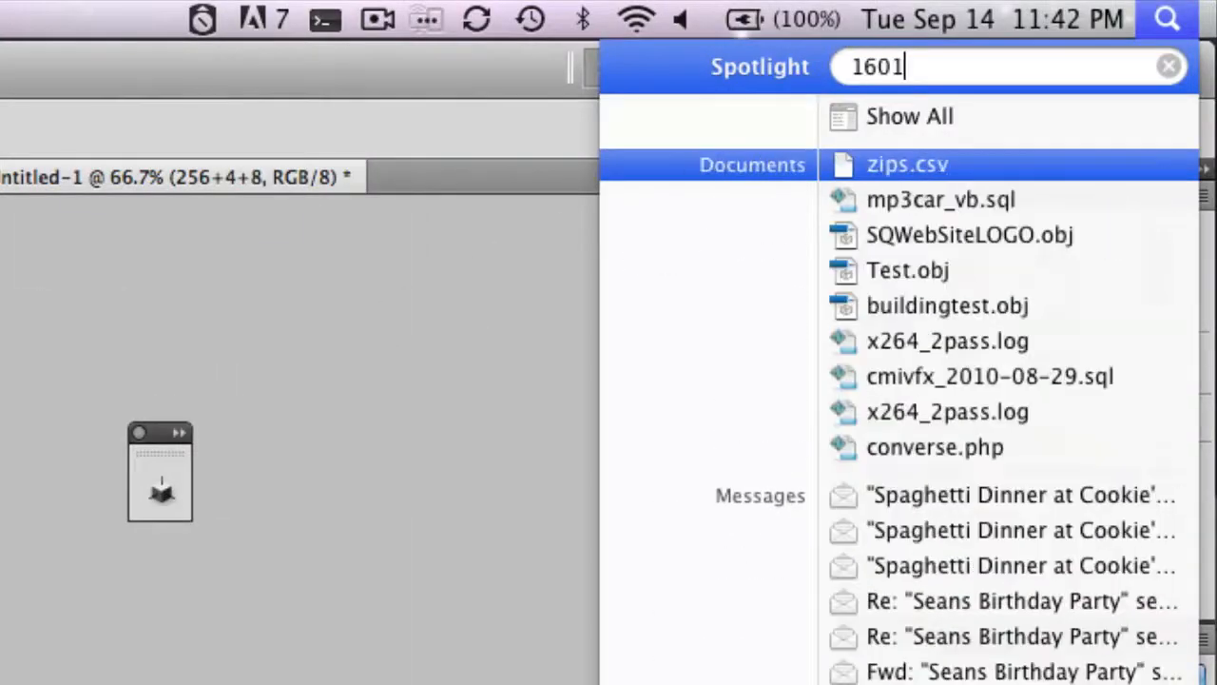
Enter 1601%(256+4+8) in Spotlight and pick the 261 result.
{"action": "type", "text": "/"}
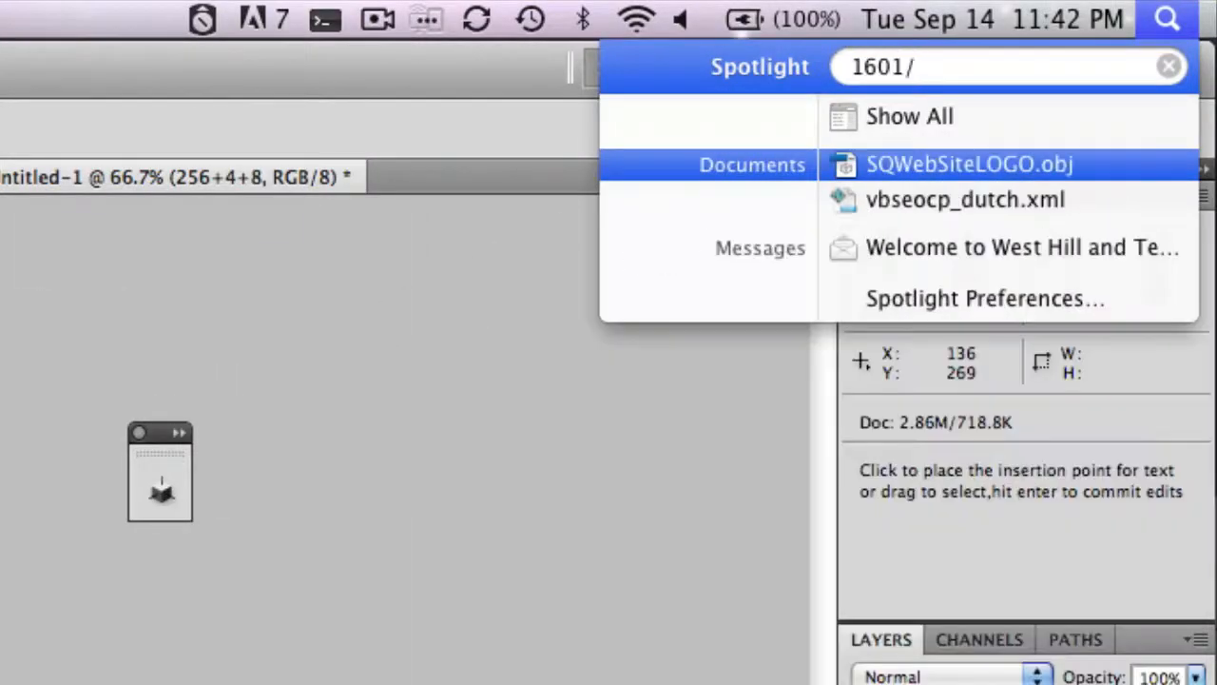
{"action": "type", "text": "(256+4+8"}
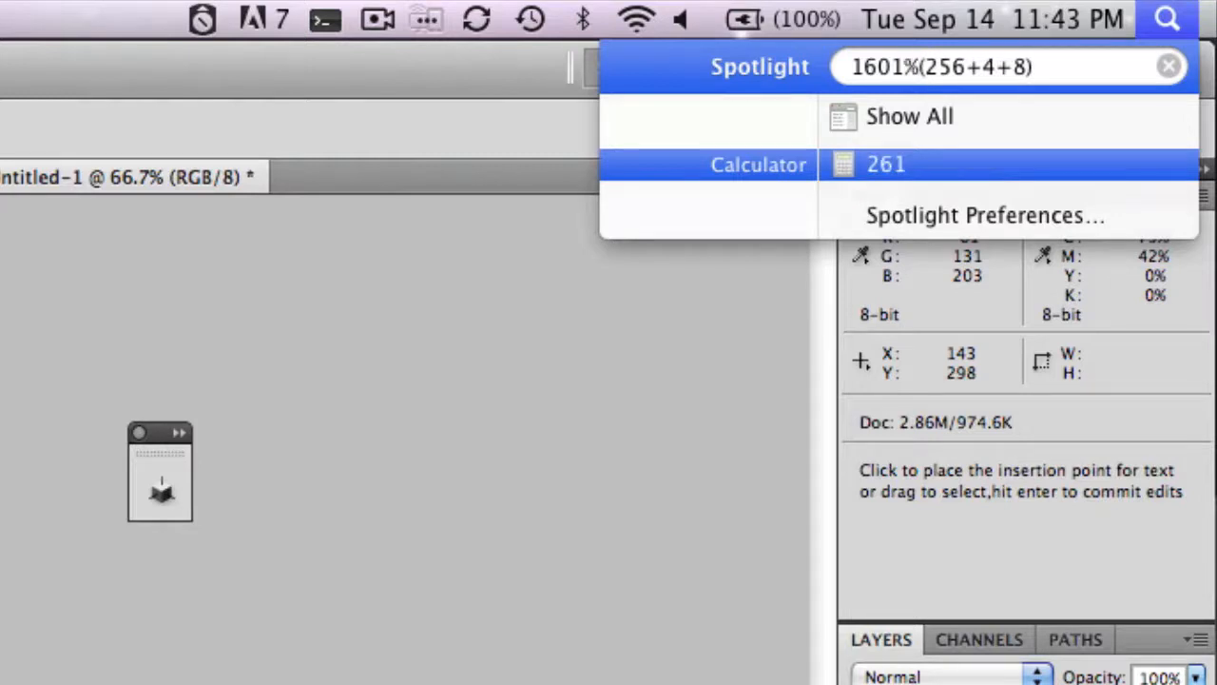
{"action": "left_click", "coordinate": [917, 67]}
{"action": "type", "text": "52."}
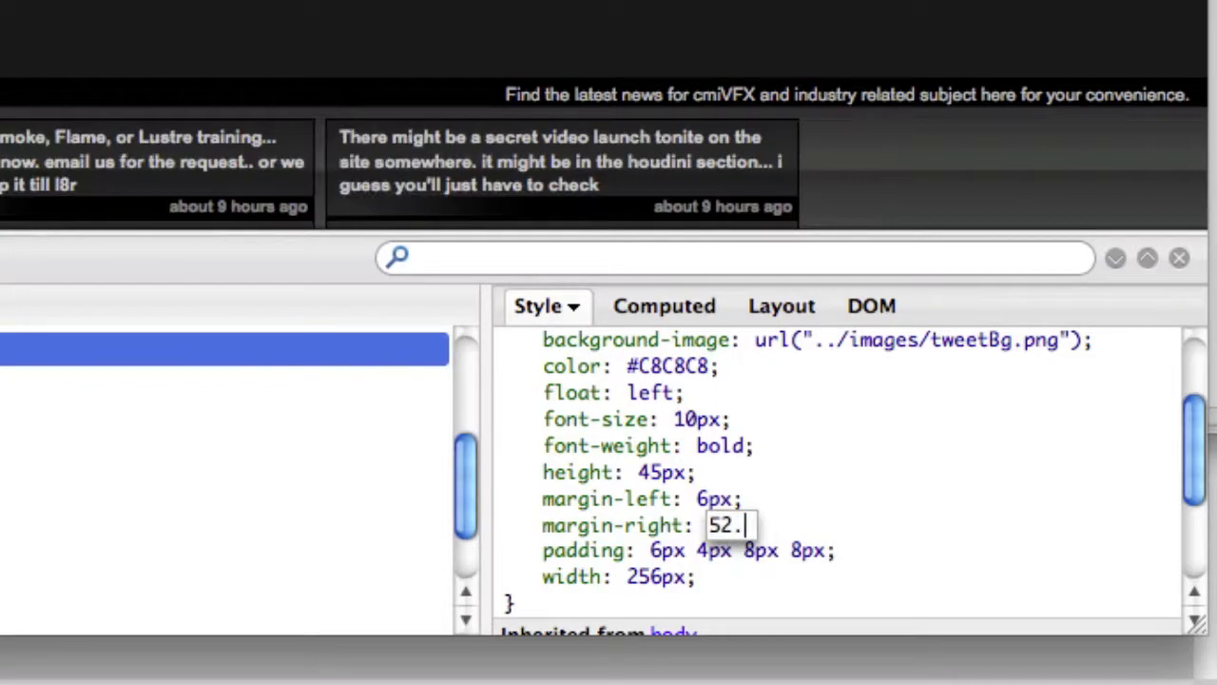
Finish margin-right as 52.2px, then reopen it to change to 46.2px.
{"action": "type", "text": "2px"}
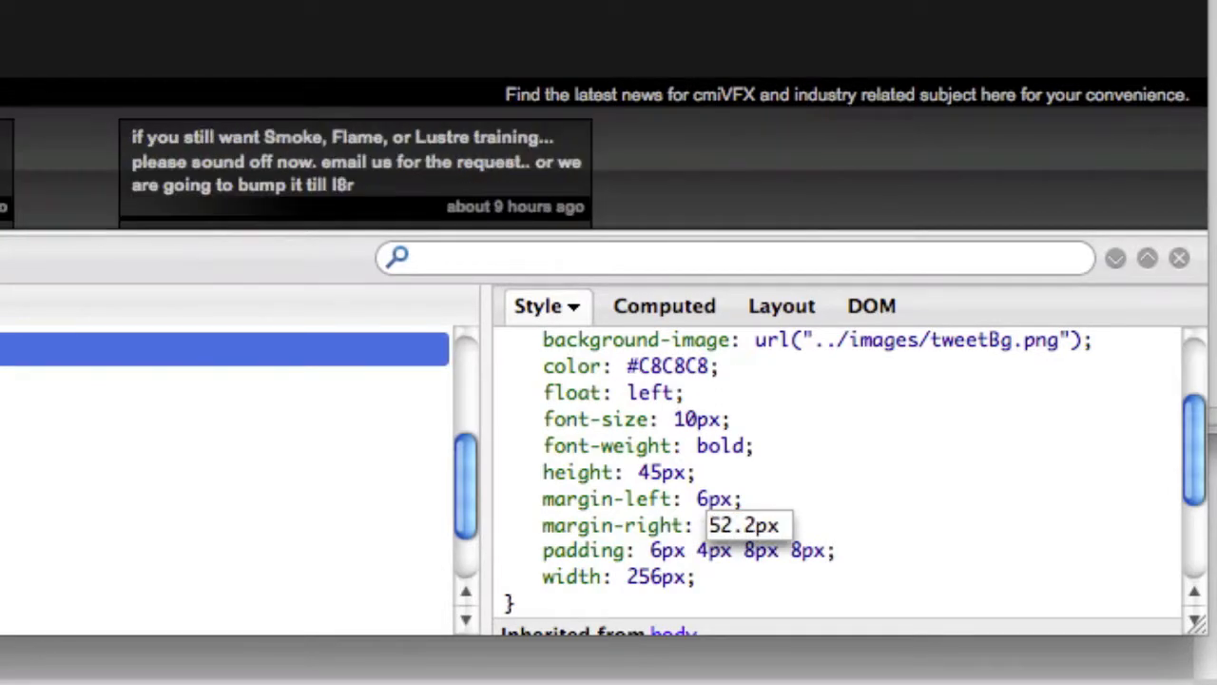
{"action": "left_click", "coordinate": [745, 525]}
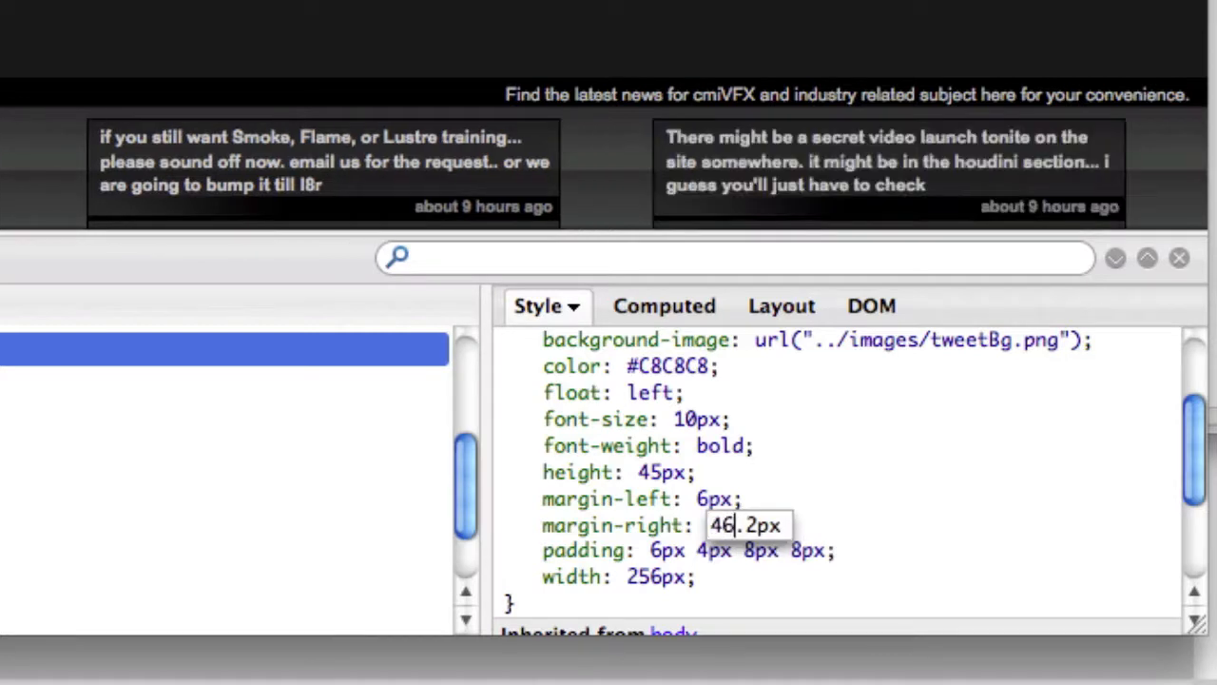
{"action": "mouse_move", "coordinate": [789, 247]}
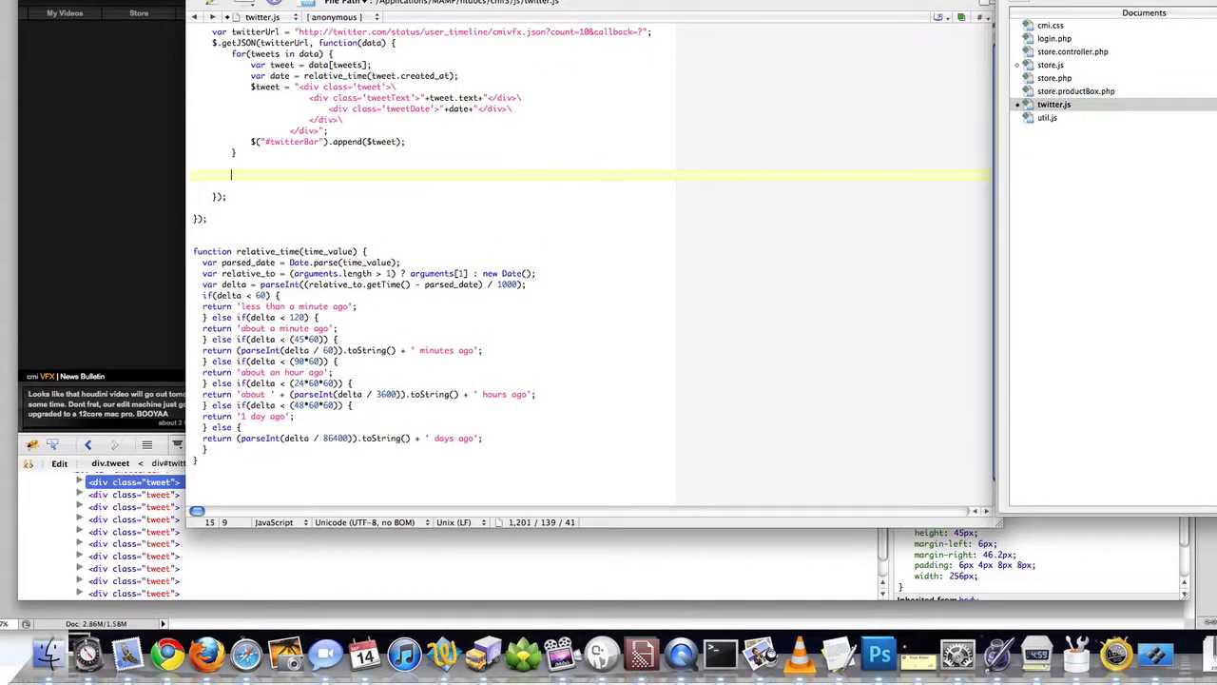
Declare var $box as the first .tweet element, $(".tweet").eq(0).
{"action": "type", "text": "var $"}
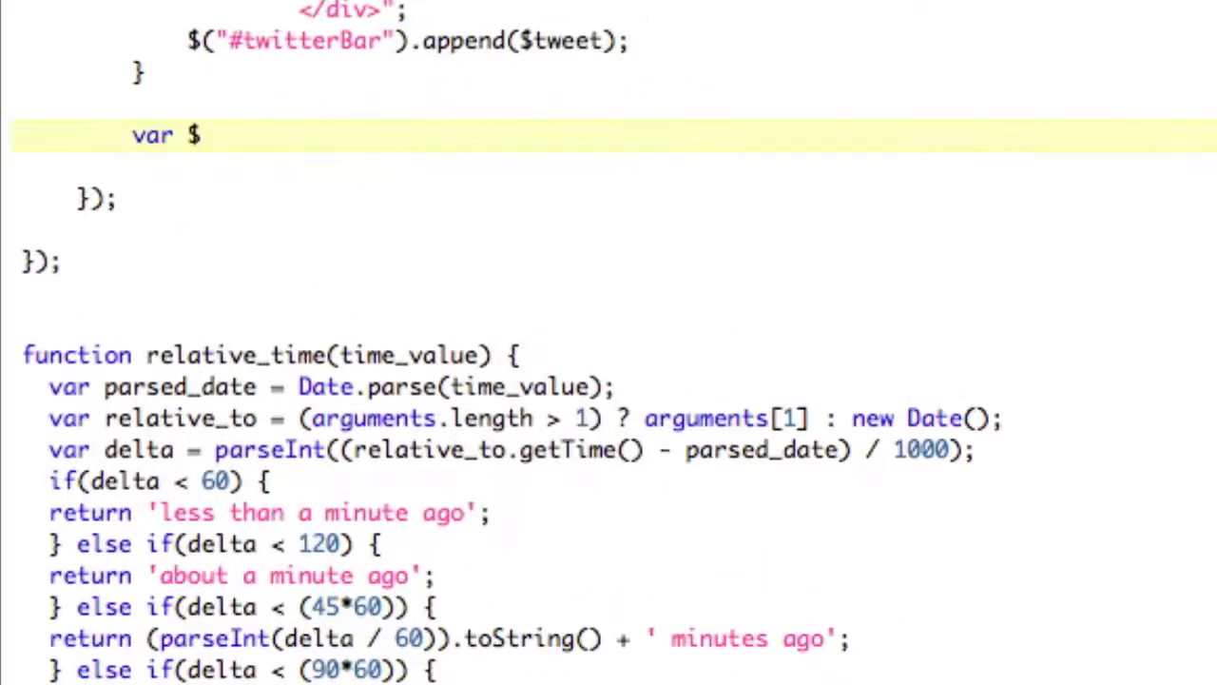
{"action": "type", "text": "box ="}
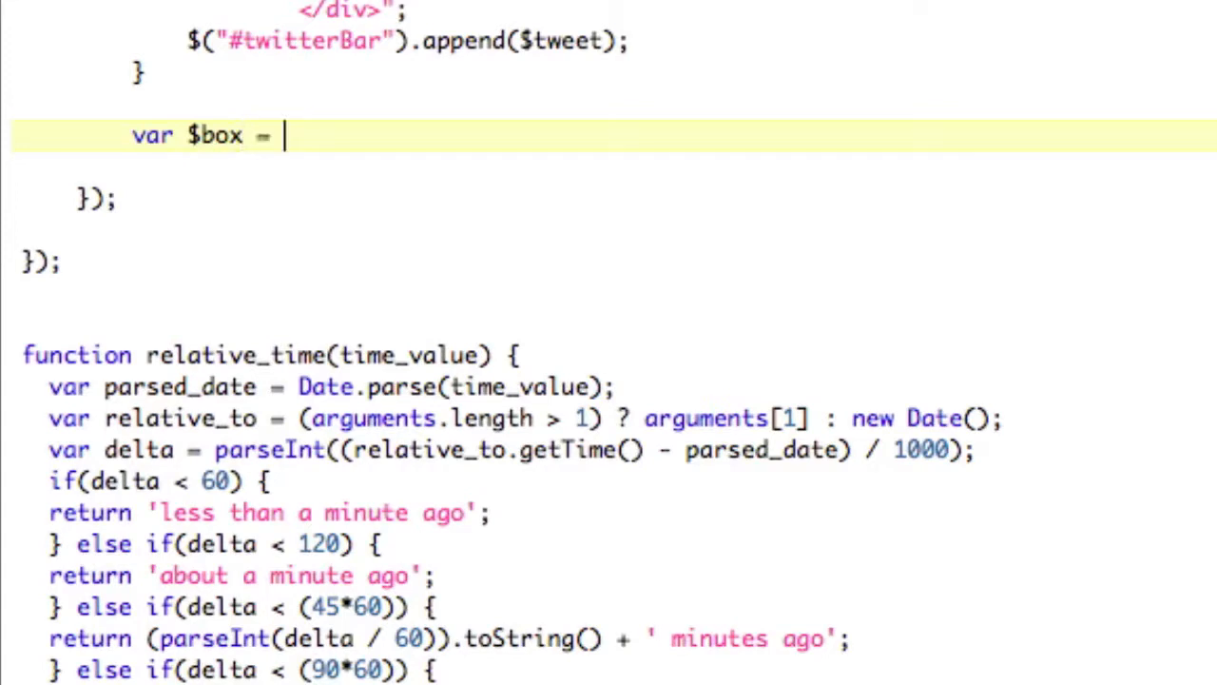
{"action": "type", "text": "$(\".t"}
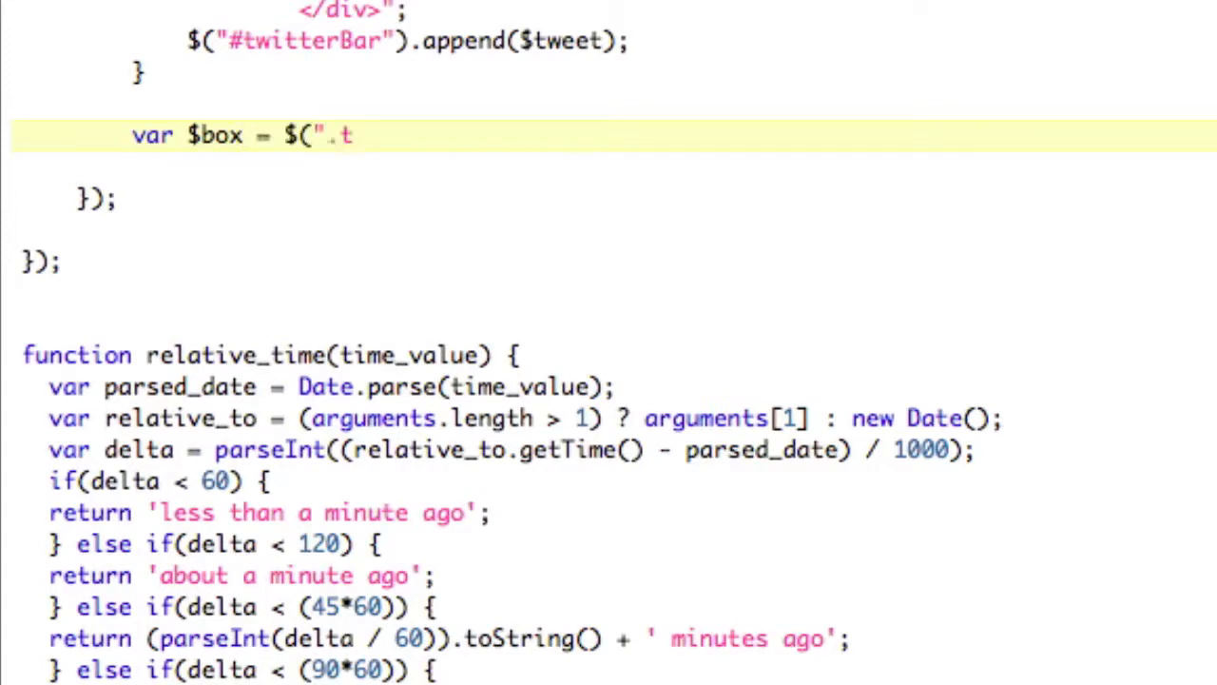
{"action": "type", "text": "weet\")."}
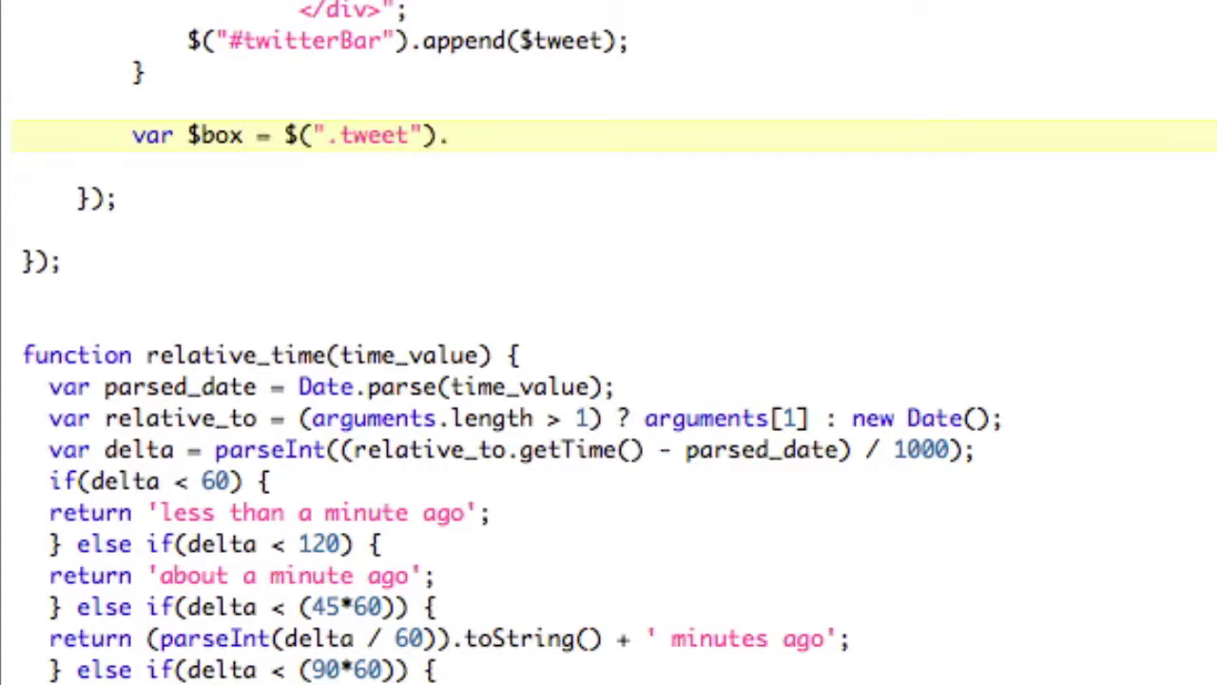
{"action": "type", "text": ".eq(0);"}
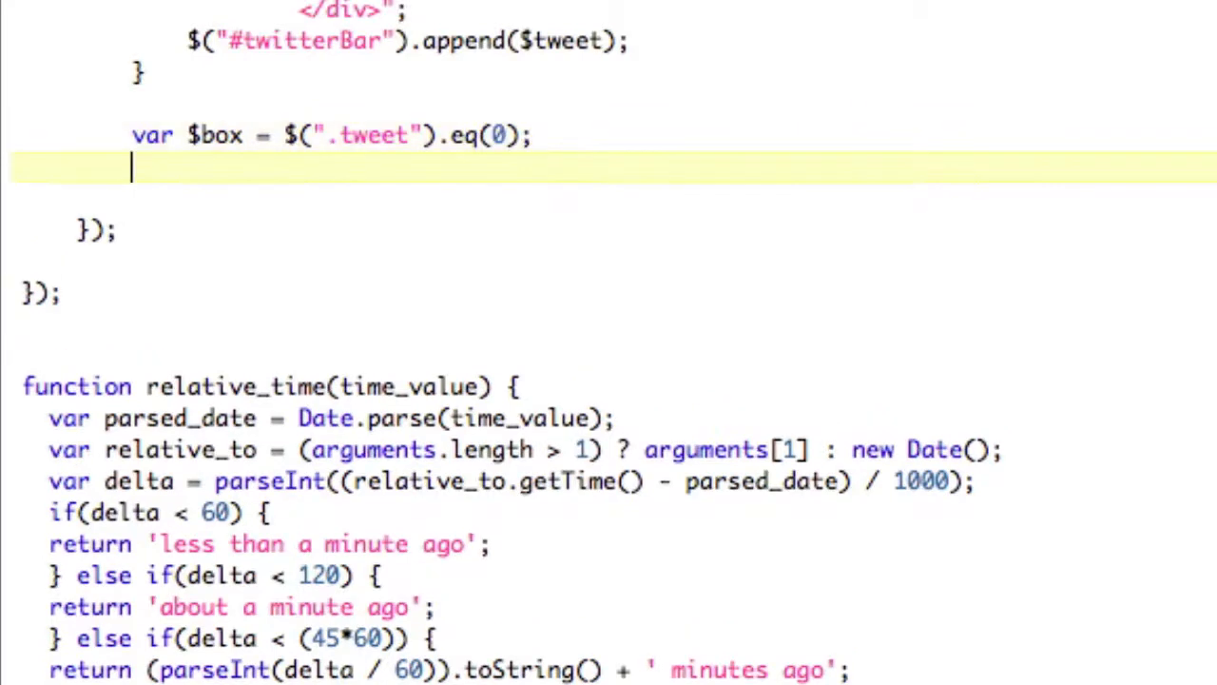
Write var spaceForEachBox as $box.width() plus its padding-left and padding-right.
{"action": "type", "text": "var"}
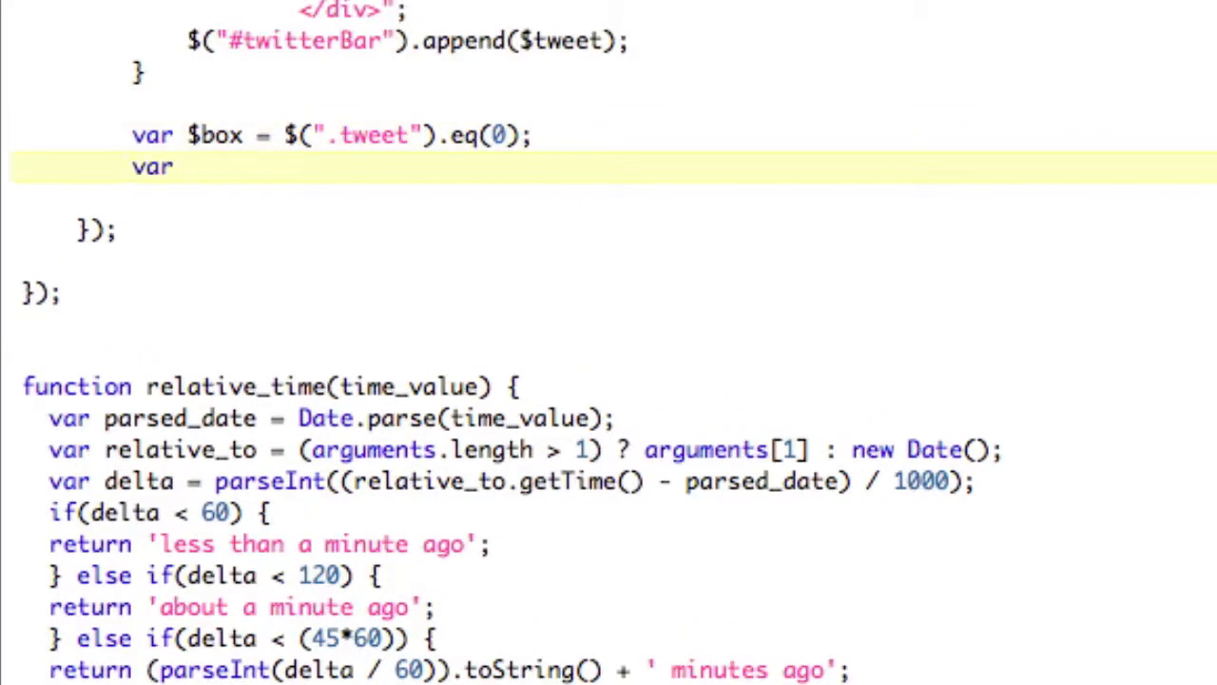
{"action": "type", "text": "spaceForEach"}
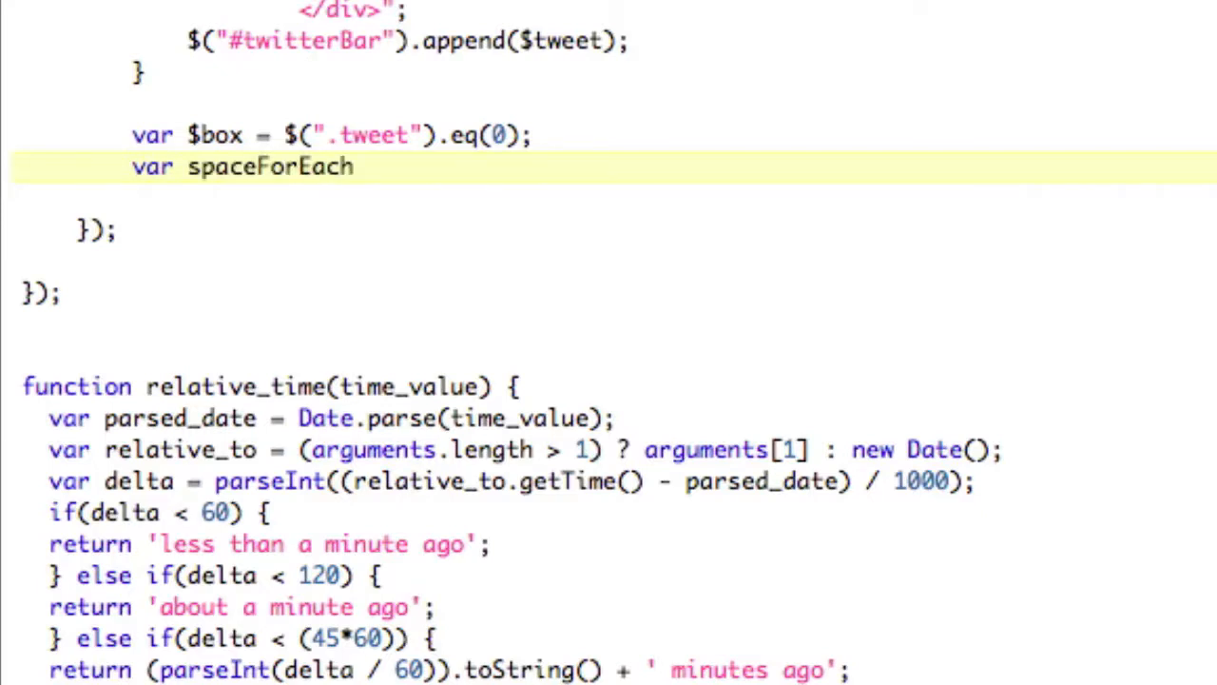
{"action": "type", "text": "Box"}
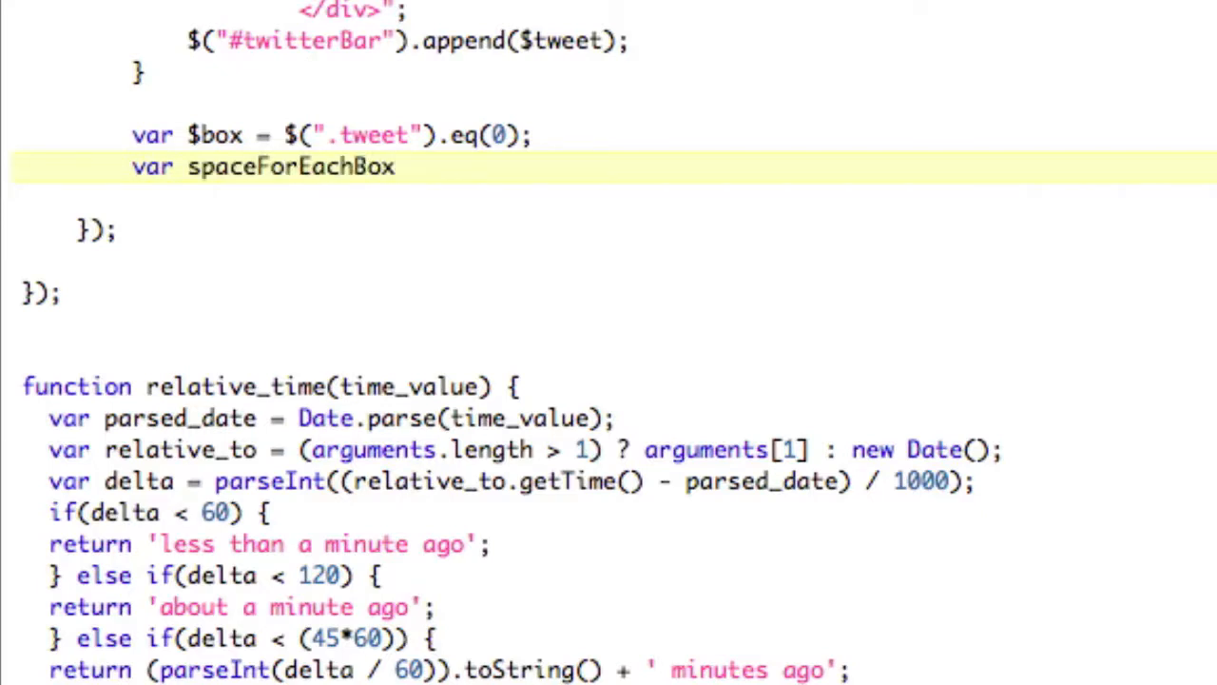
{"action": "type", "text": "="}
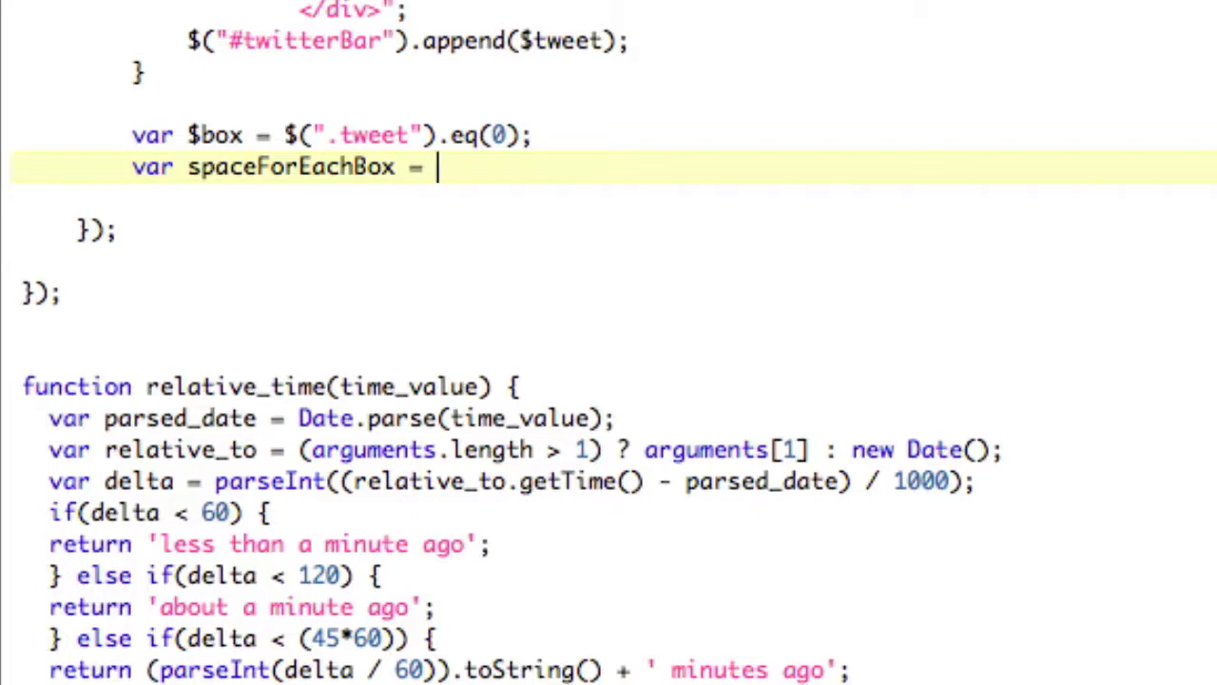
{"action": "type", "text": "$box.width() + $box.css(\""}
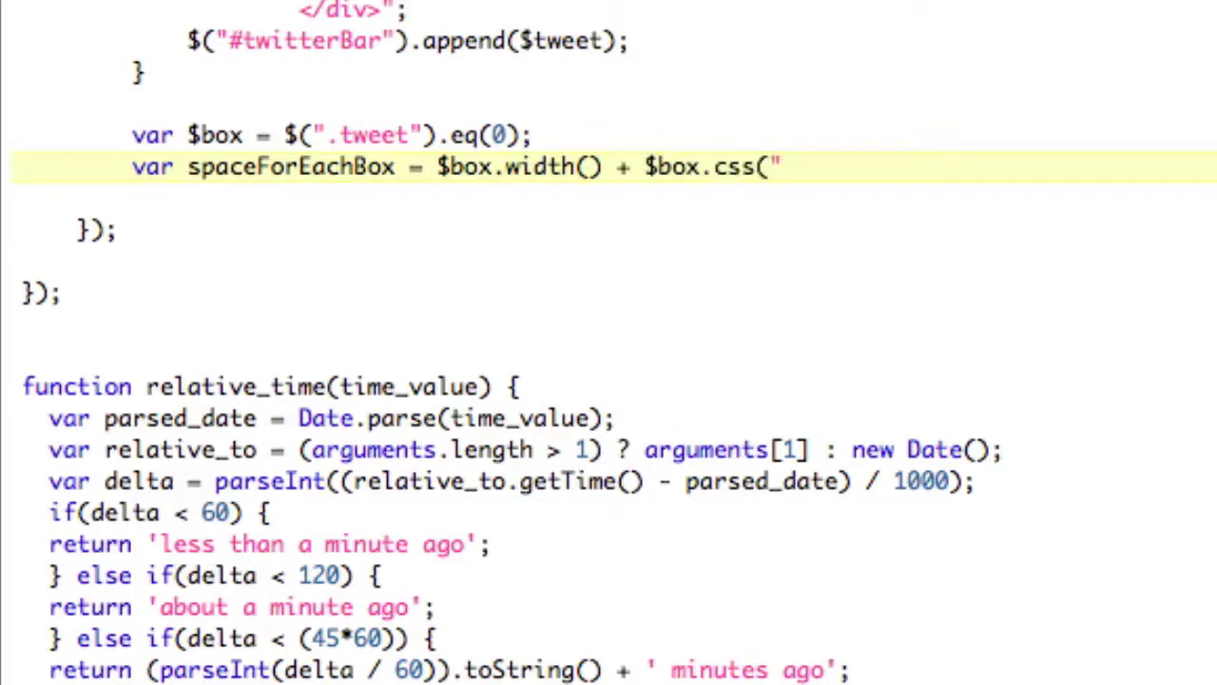
{"action": "type", "text": "padding-left\") + $box."}
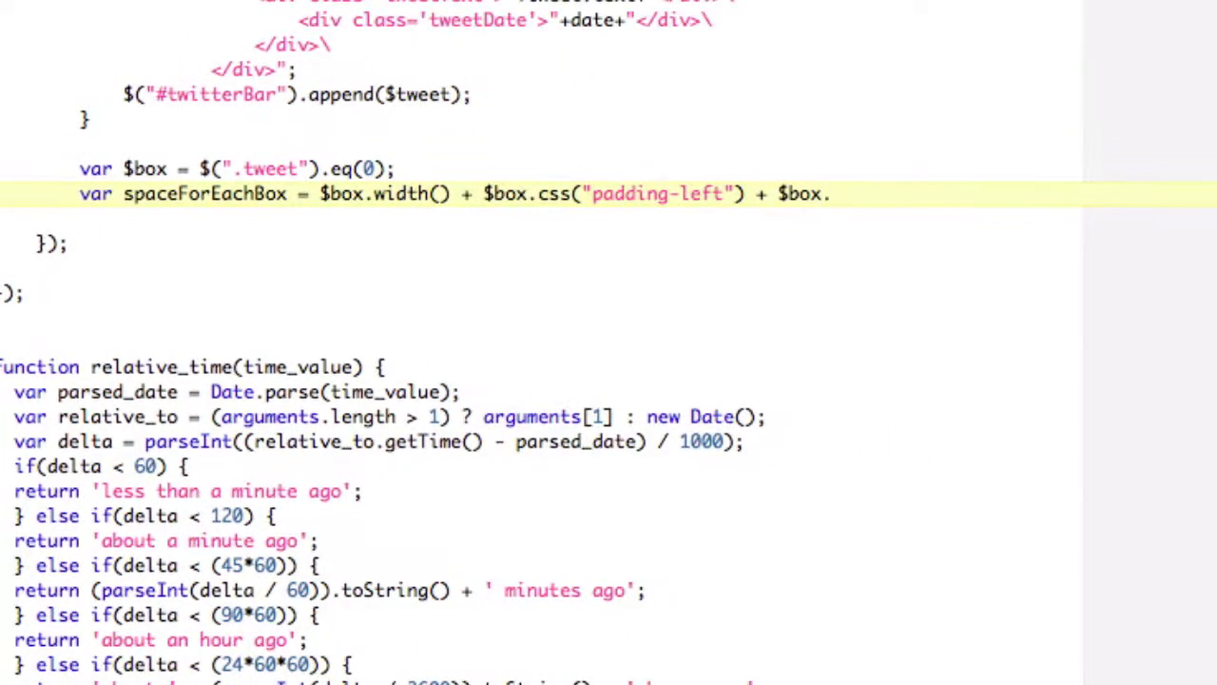
{"action": "type", "text": "css(\"padding-rig"}
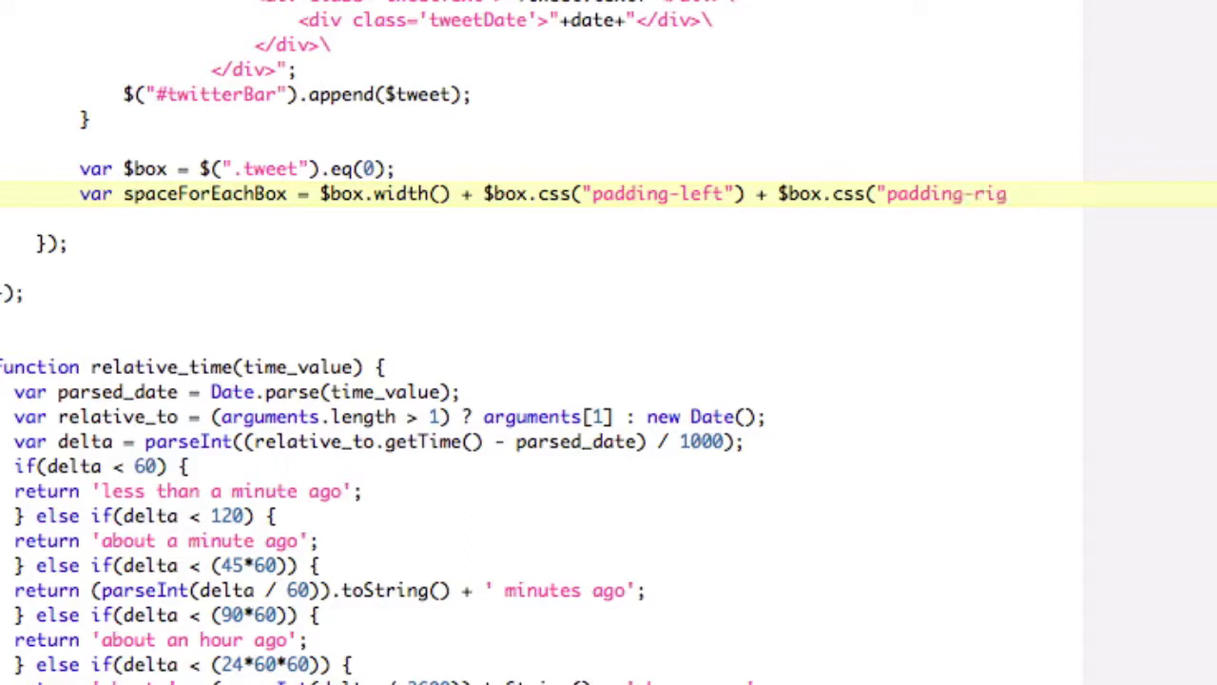
{"action": "type", "text": "ht\");"}
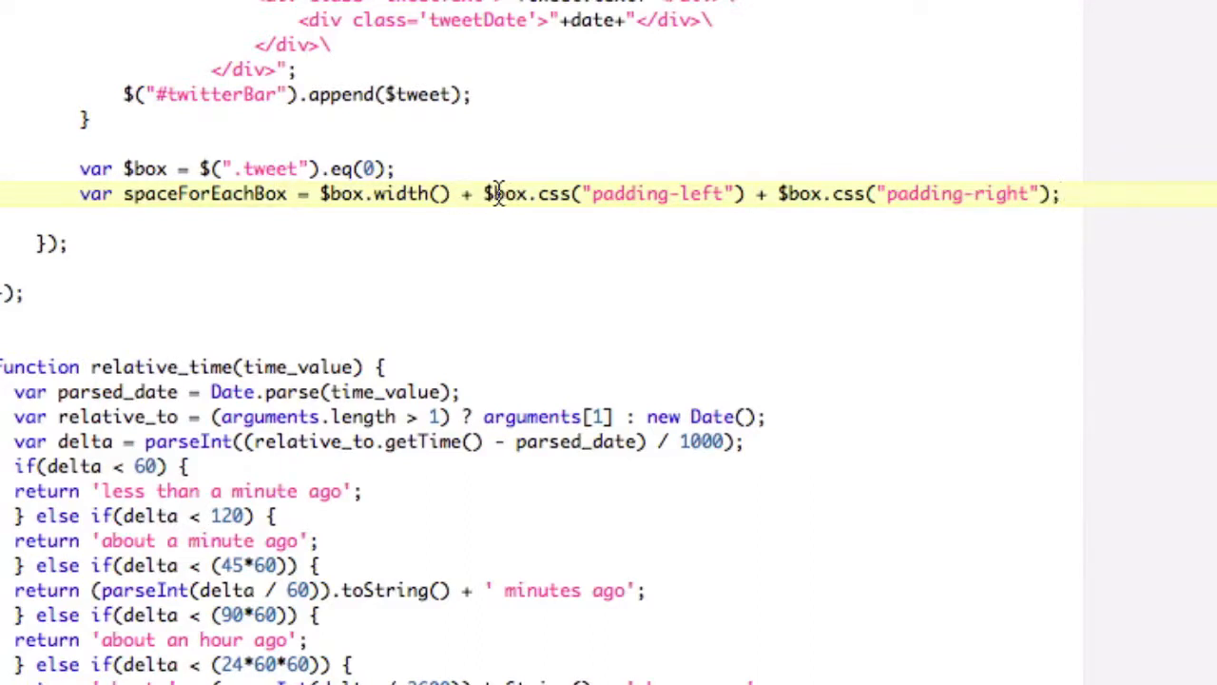
Wrap the width and padding terms of spaceForEachBox in parseInt.
{"action": "left_click_drag", "start_coordinate": [483, 194], "coordinate": [742, 194]}
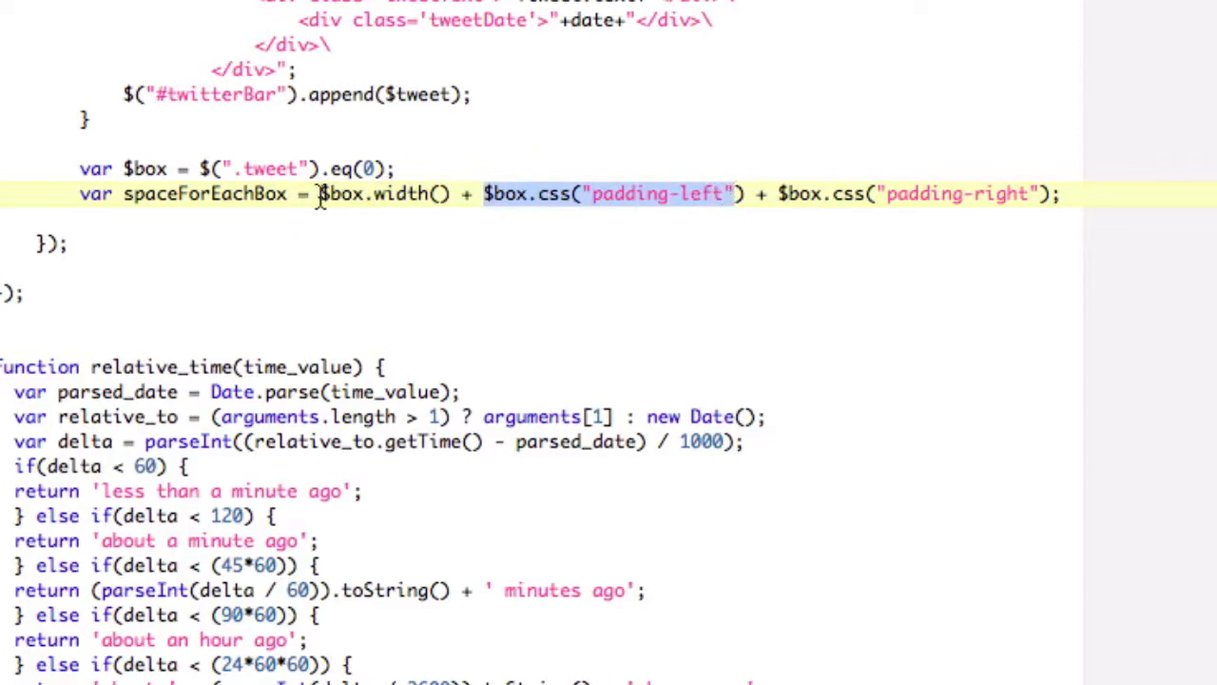
{"action": "type", "text": "parseInt("}
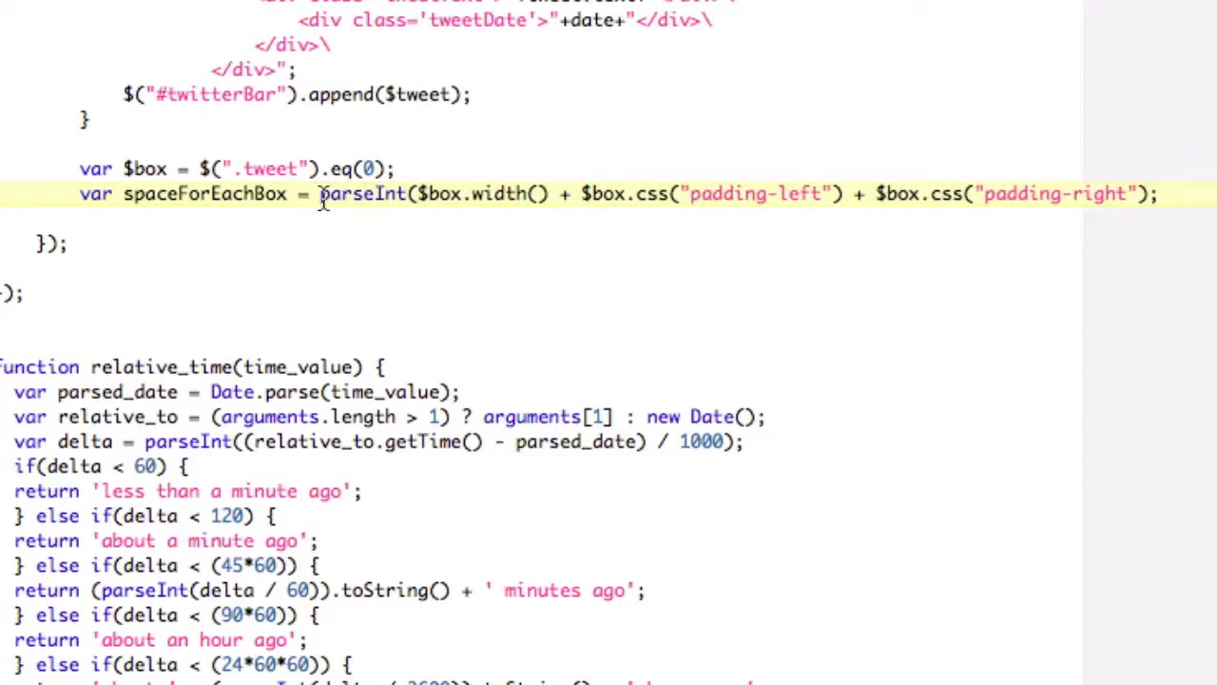
{"action": "double_click", "coordinate": [362, 194]}
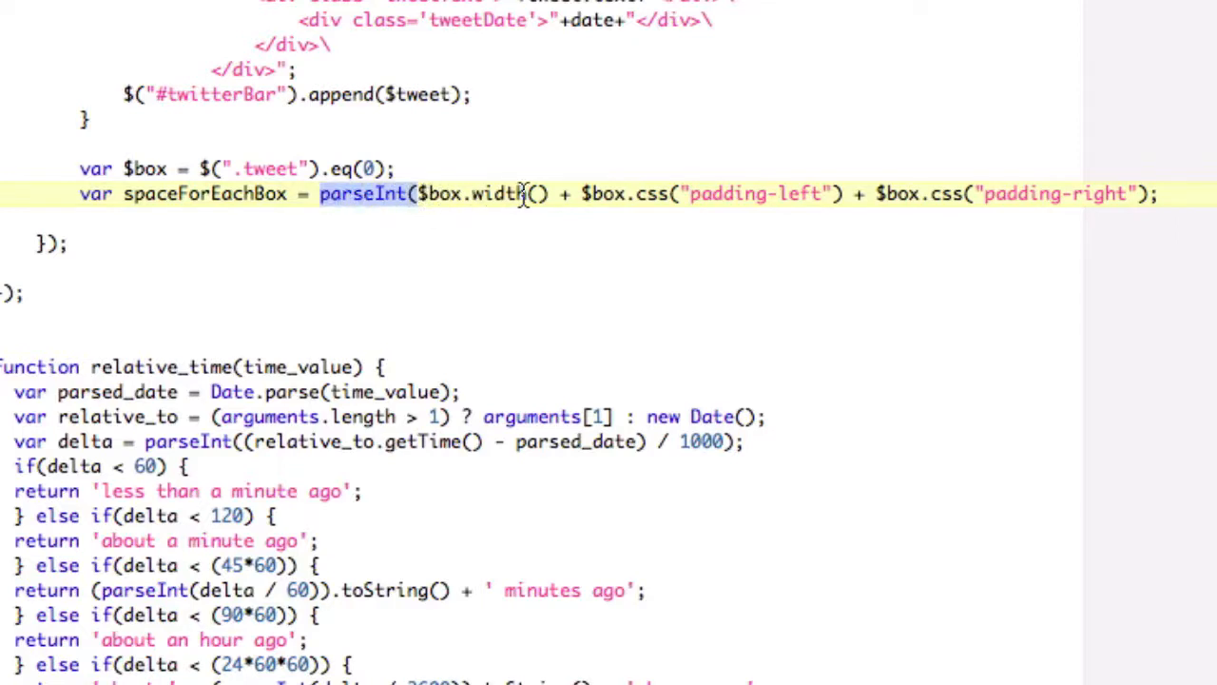
{"action": "type", "text": "parseInt("}
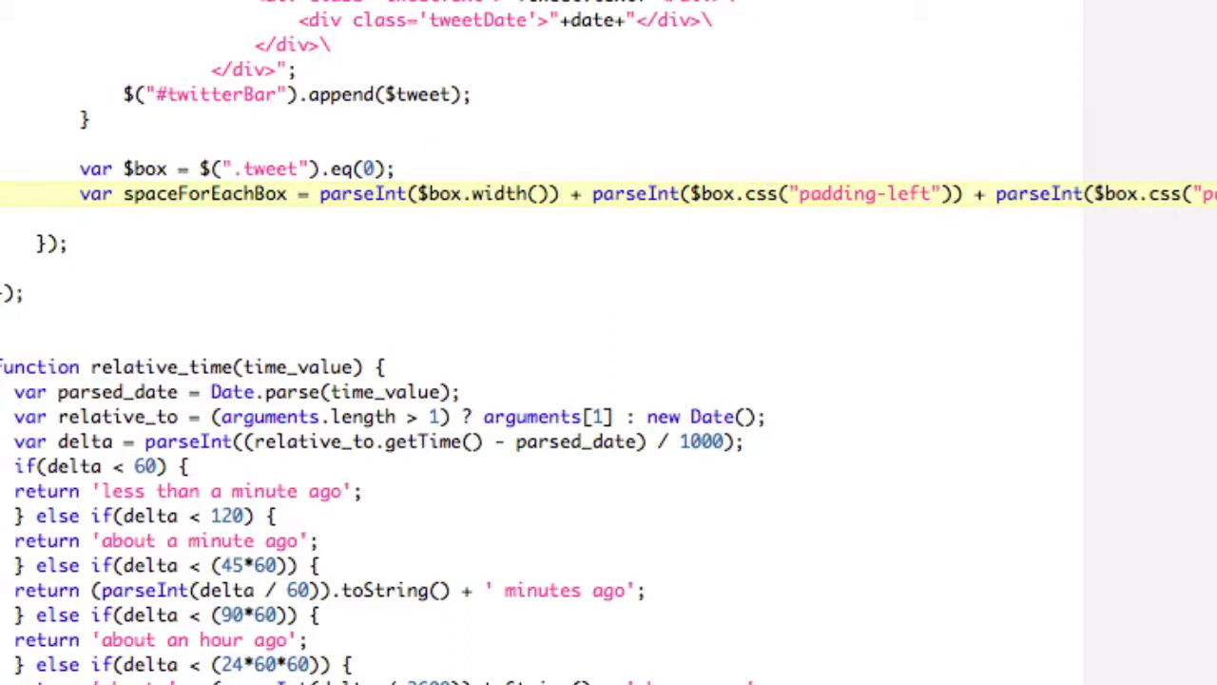
Add console.log(spaceForEachBox); on a new line below.
{"action": "key", "text": "enter"}
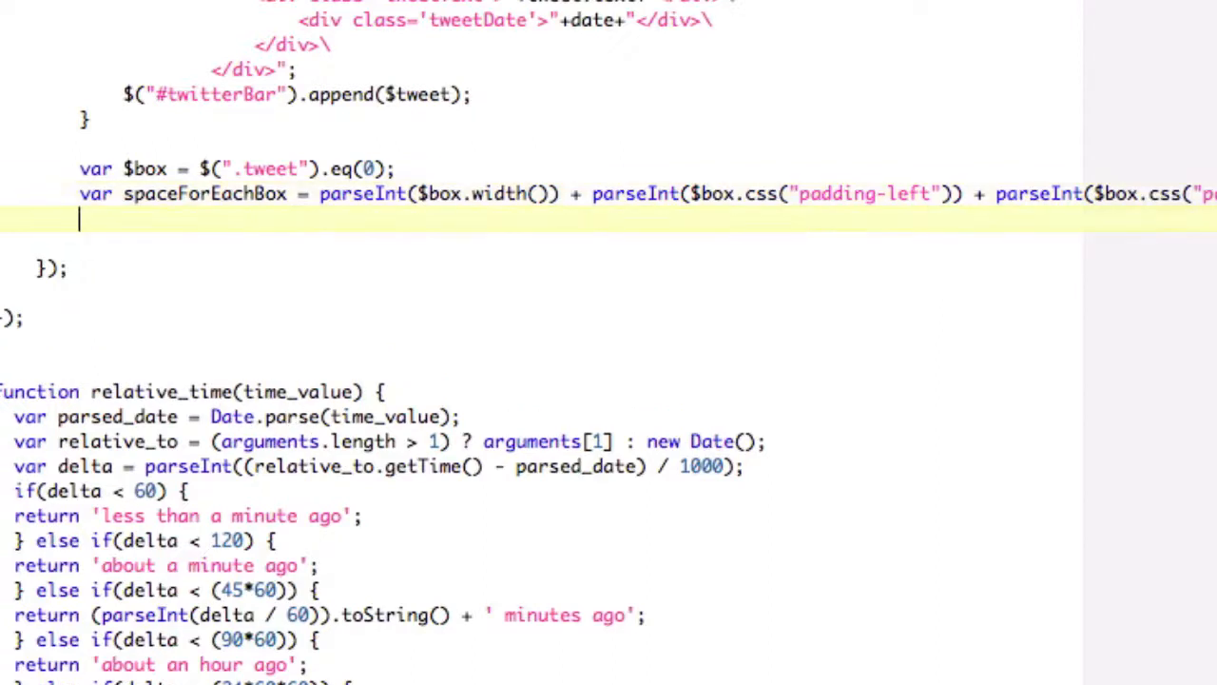
{"action": "type", "text": "console.log("}
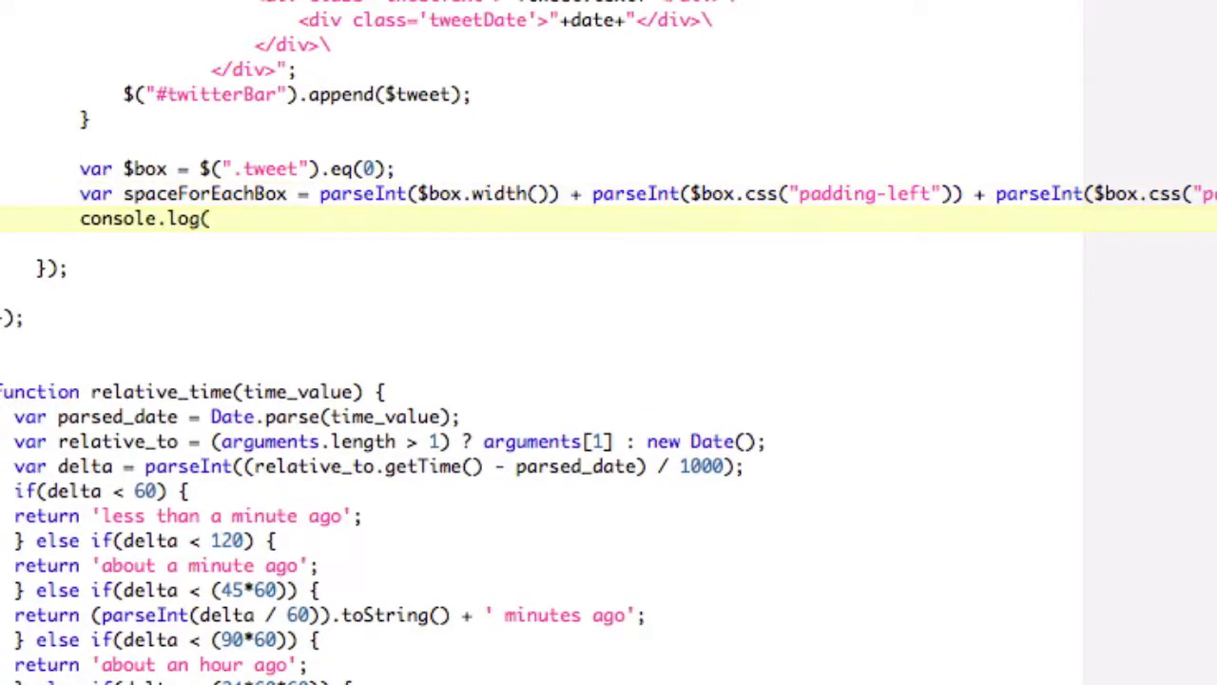
{"action": "type", "text": "spaceForEac"}
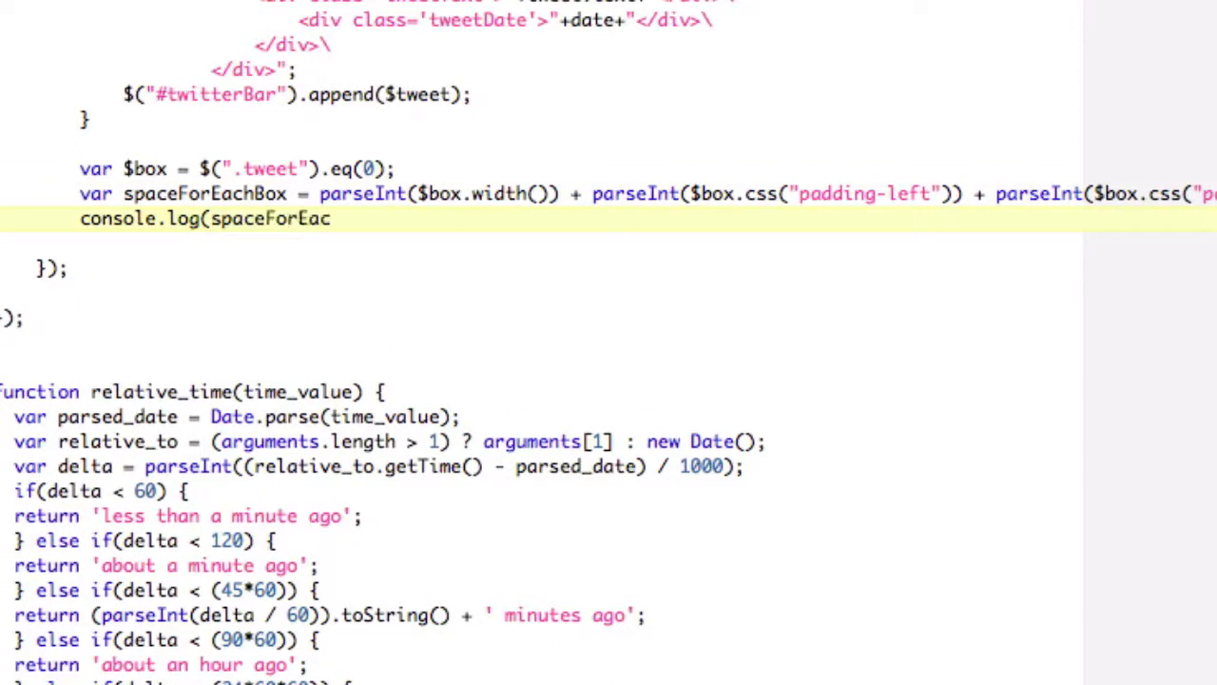
{"action": "type", "text": "hBox);"}
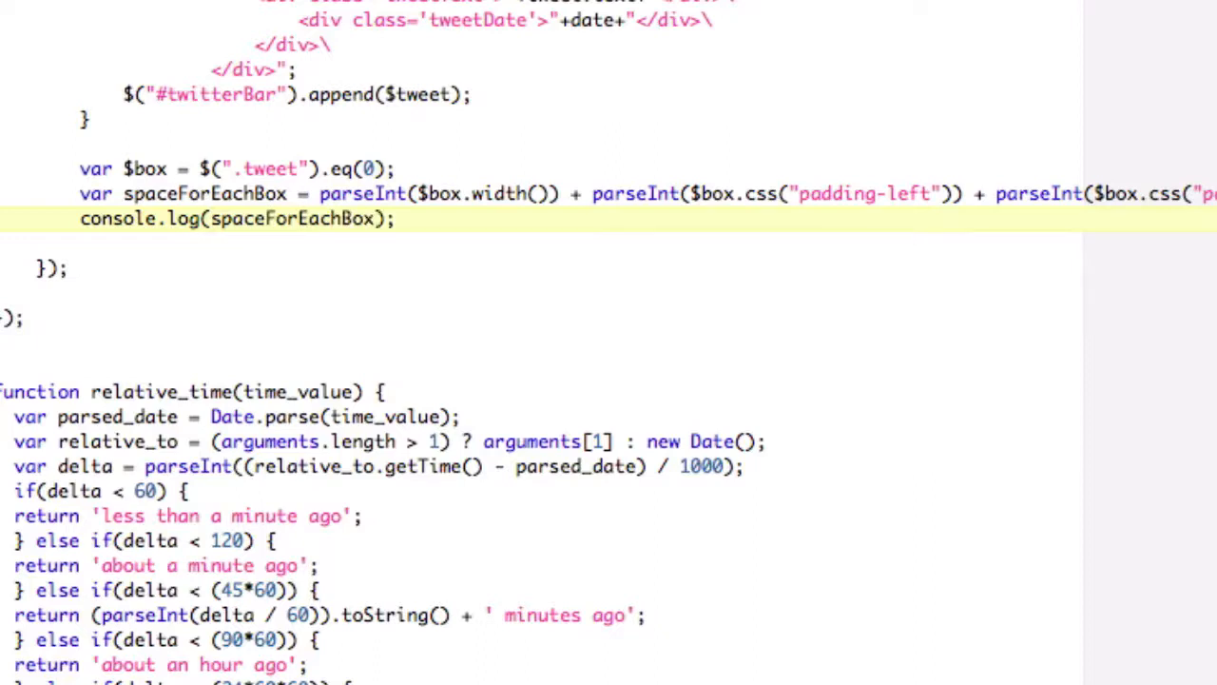
{"action": "left_click", "coordinate": [399, 219]}
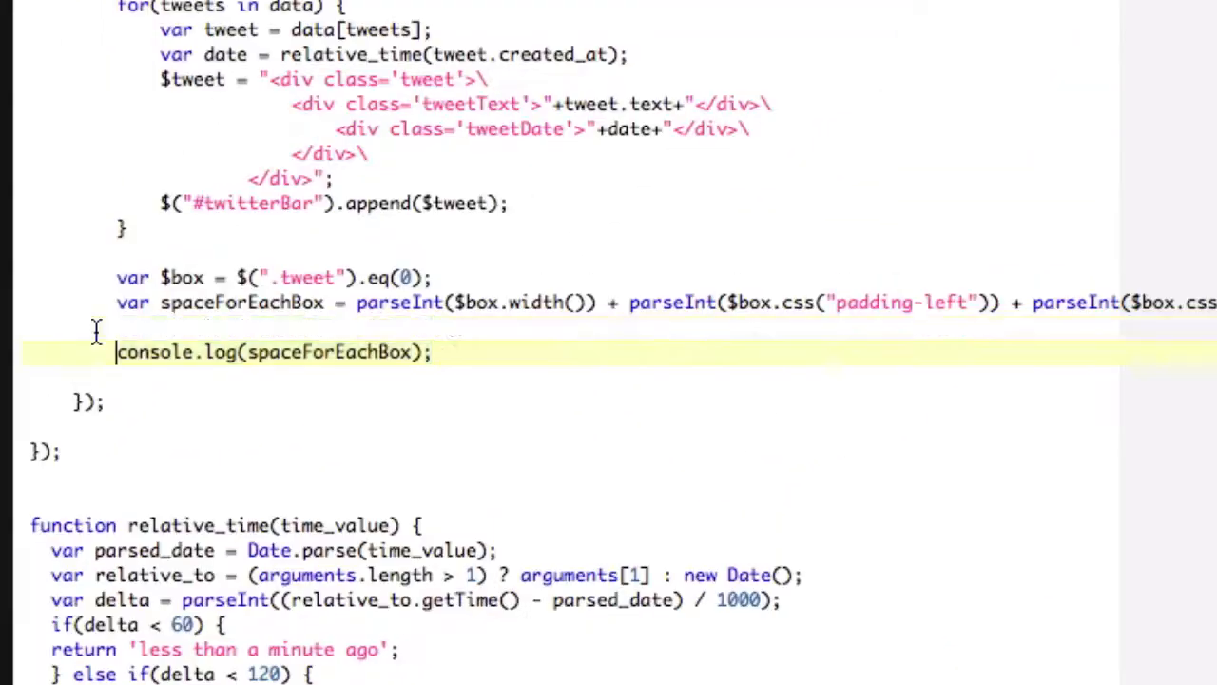
Write var nBoxes = Math.floor($(window).width() / spaceForEachBox);.
{"action": "type", "text": "var"}
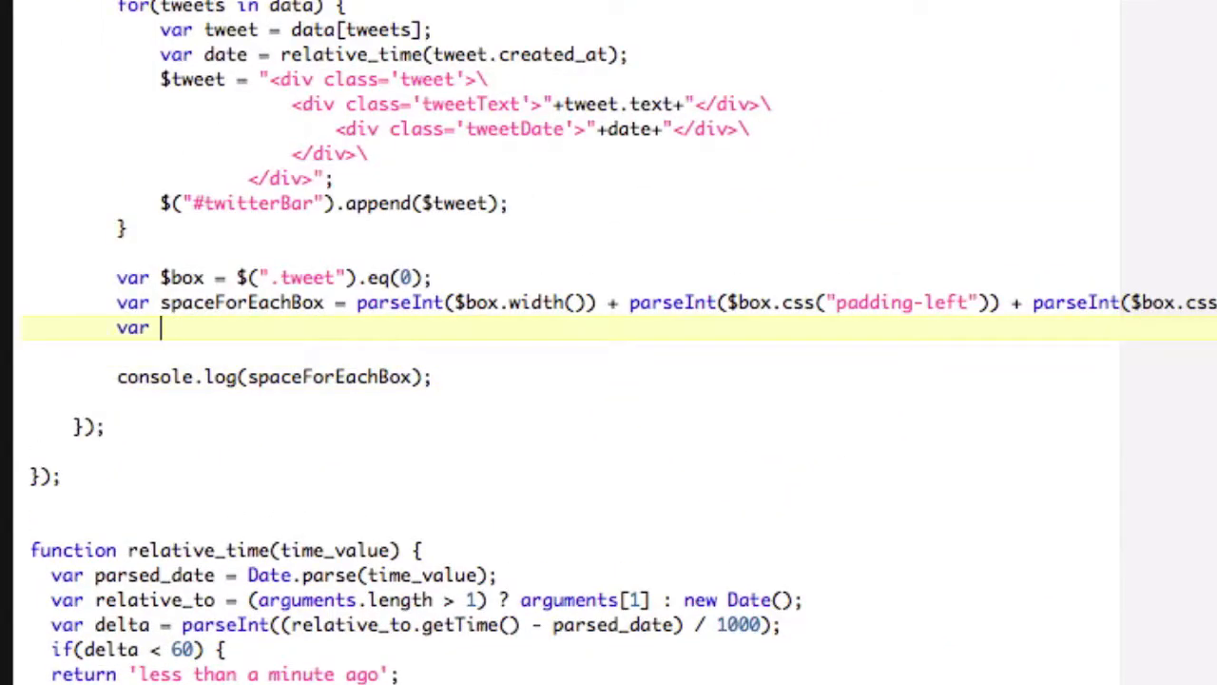
{"action": "type", "text": "nBoxes"}
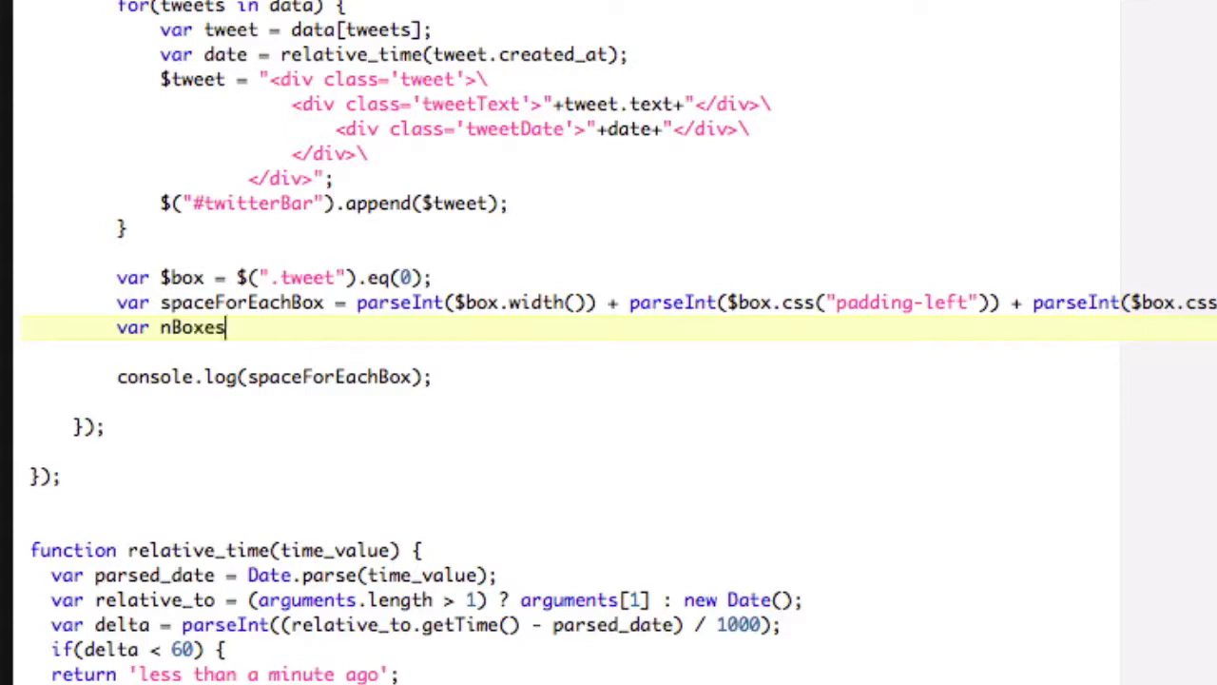
{"action": "type", "text": "= Math.f"}
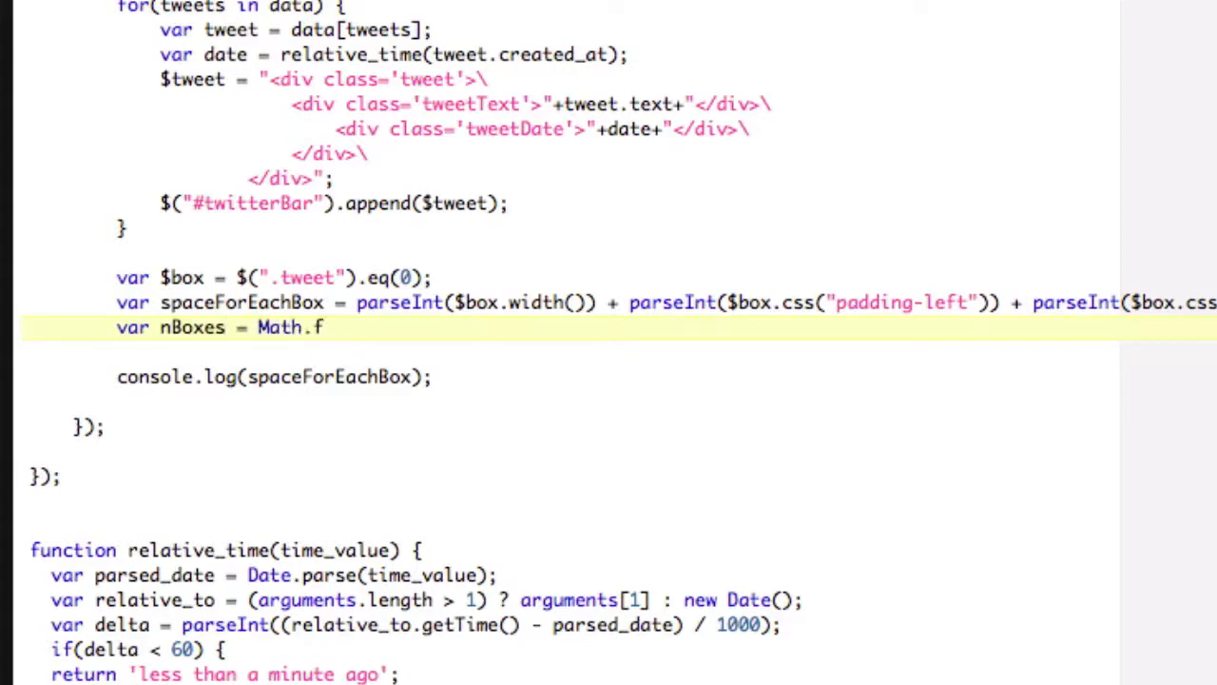
{"action": "type", "text": "loor("}
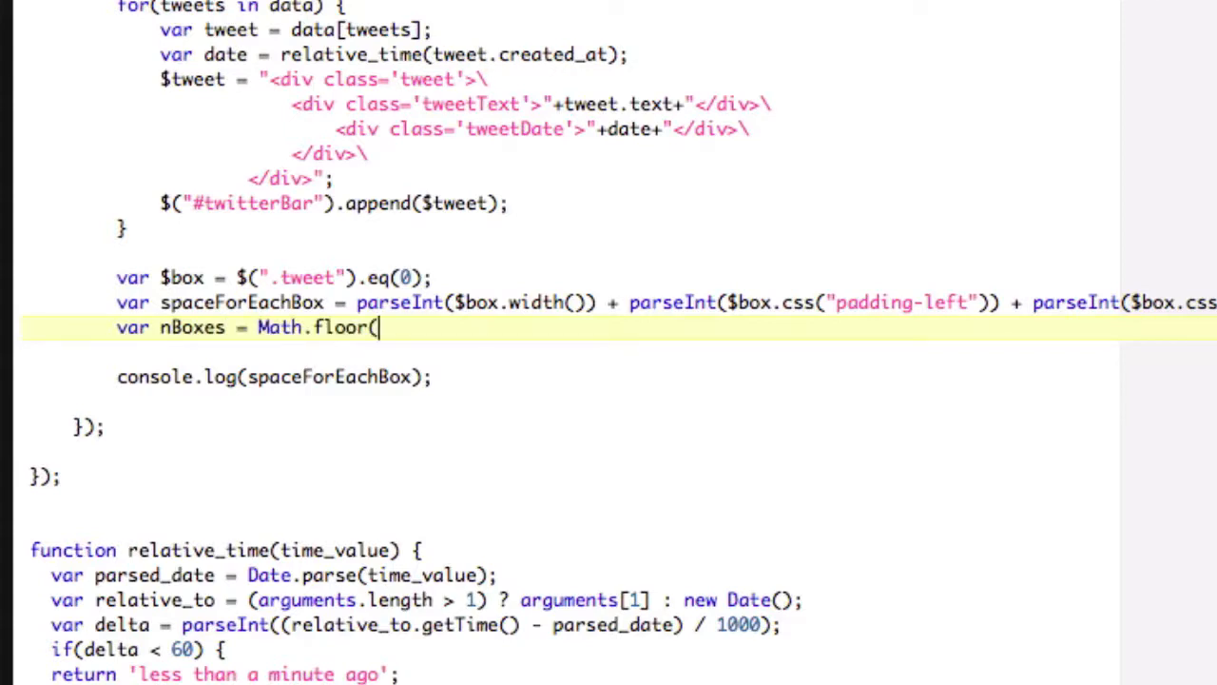
{"action": "type", "text": "$(window"}
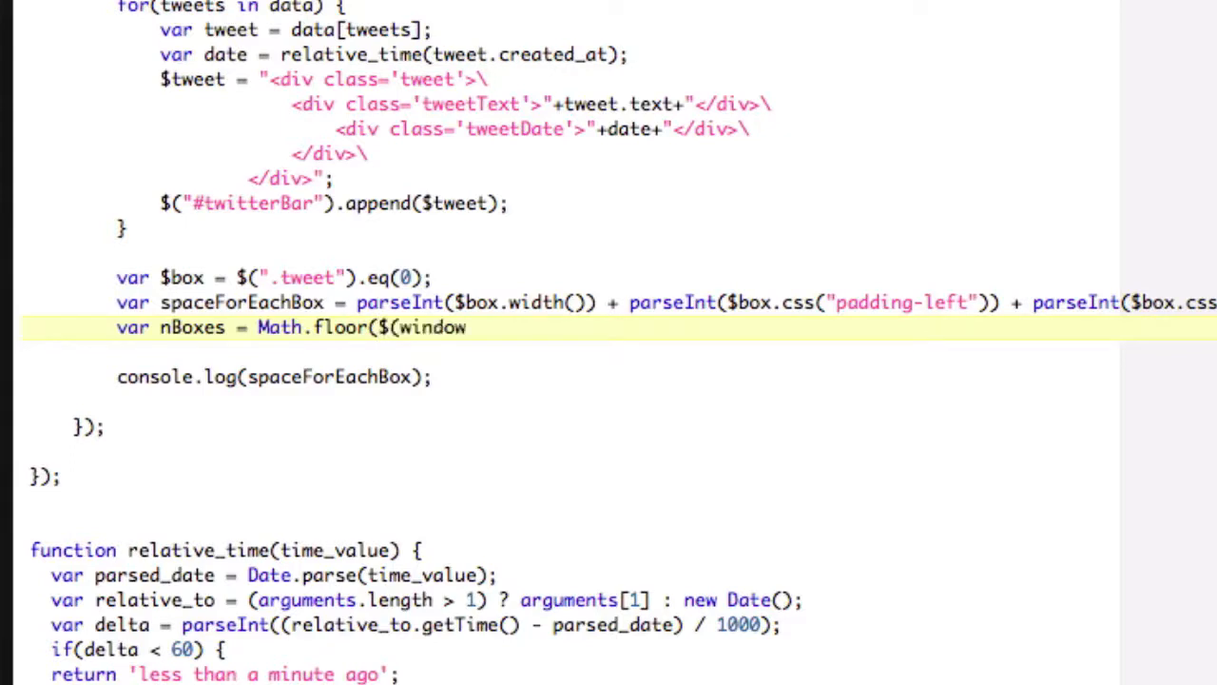
{"action": "type", "text": ").width()"}
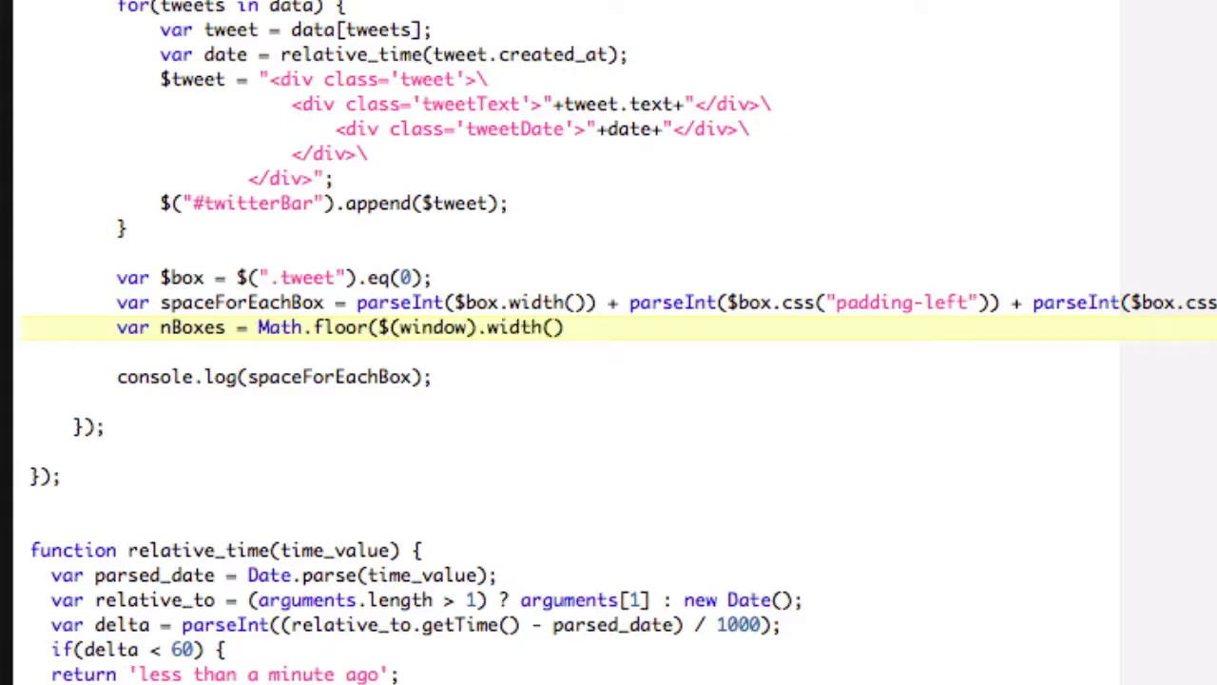
{"action": "type", "text": "/ spaceF"}
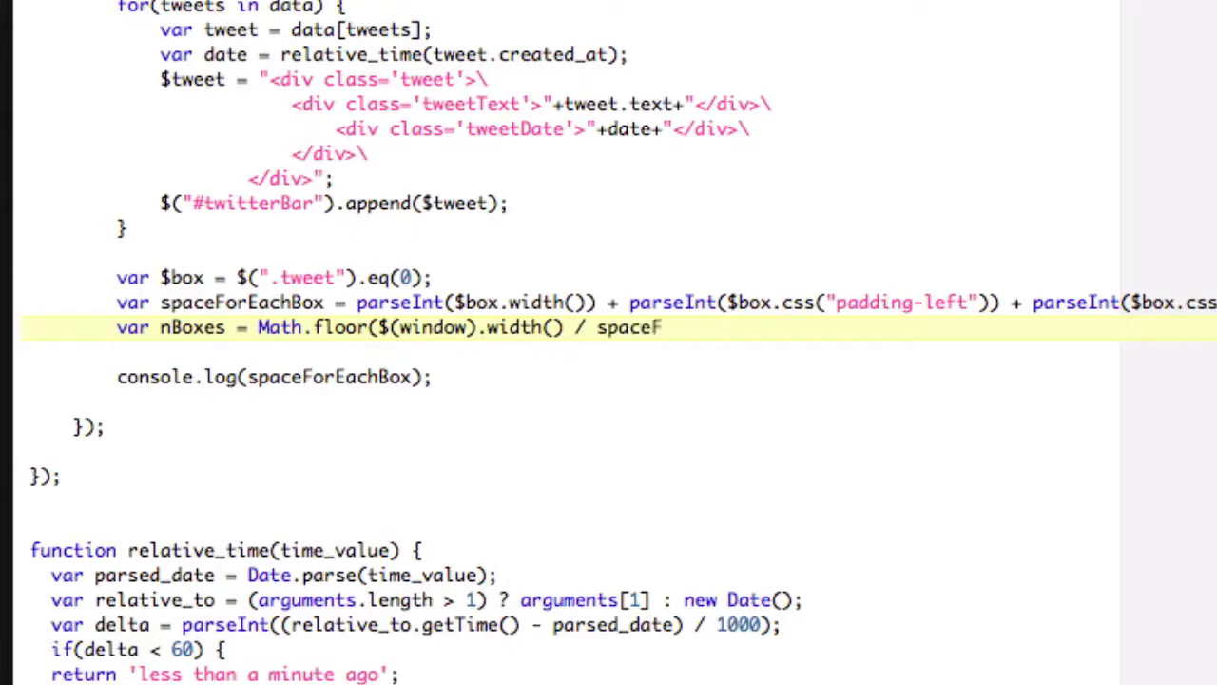
{"action": "type", "text": "orEachBox"}
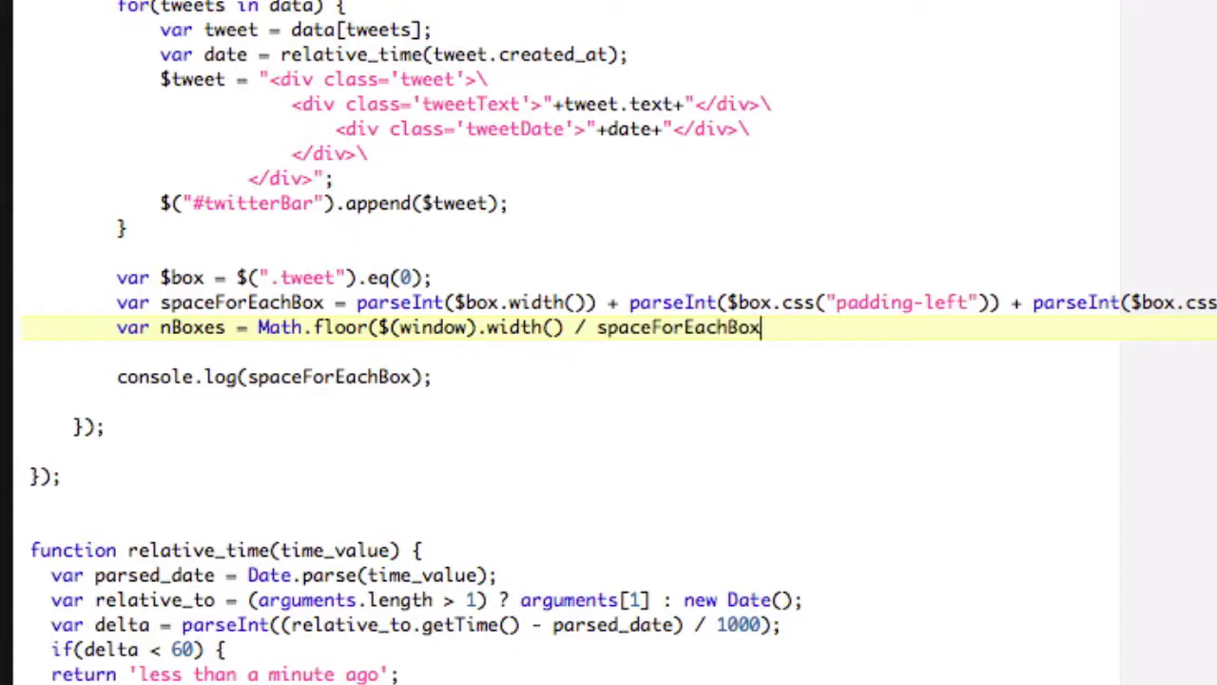
{"action": "type", "text": ");"}
{"action": "left_click", "coordinate": [618, 352]}
{"action": "type", "text": "var"}
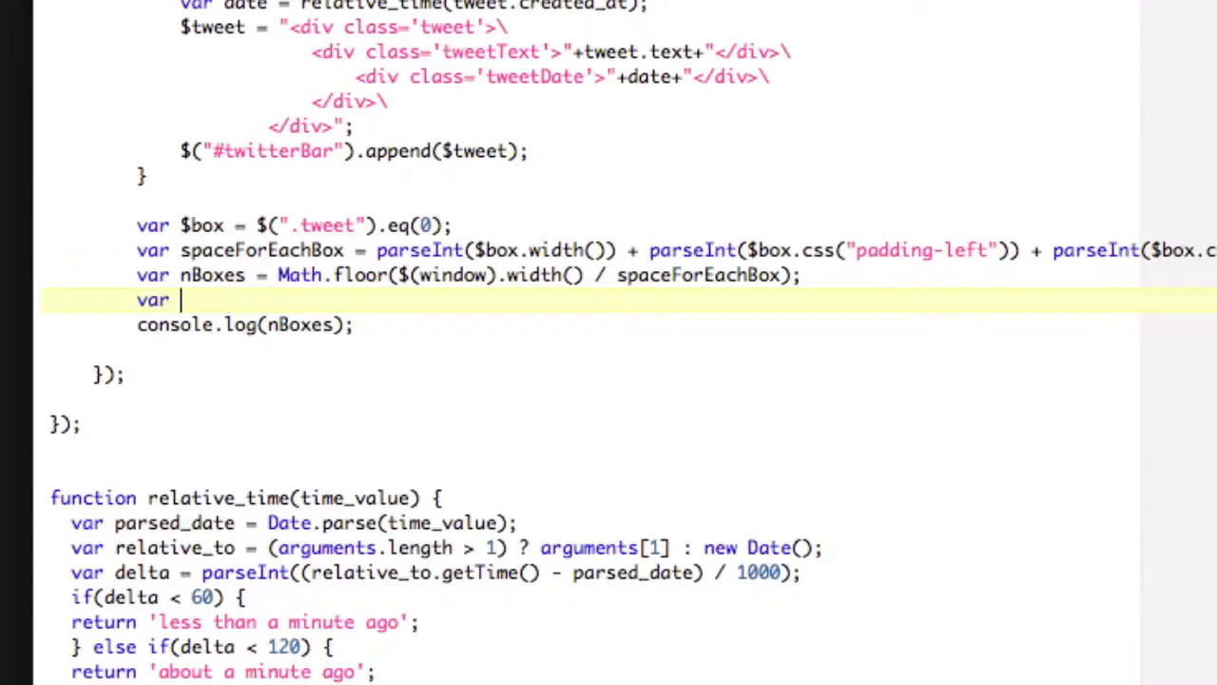
Write var spaceLeft = $(window).width() % spaceForEachBox; and select nBoxes in the log to replace it.
{"action": "type", "text": "spaceLeft ="}
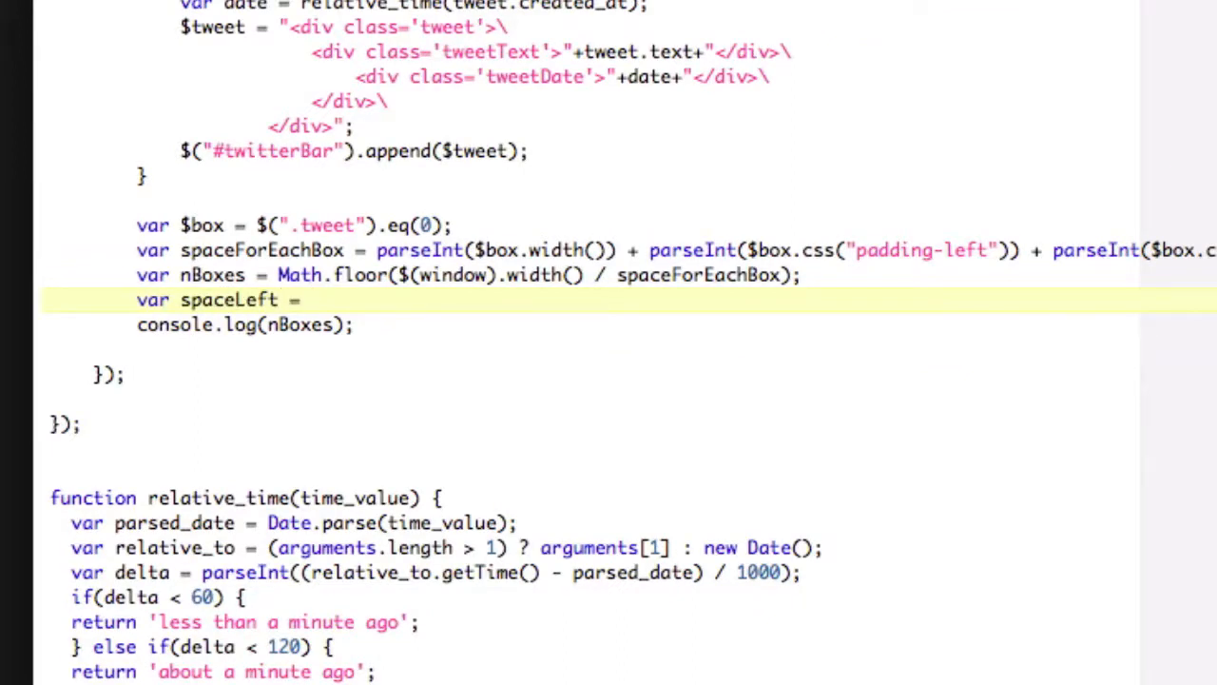
{"action": "left_click", "coordinate": [308, 301]}
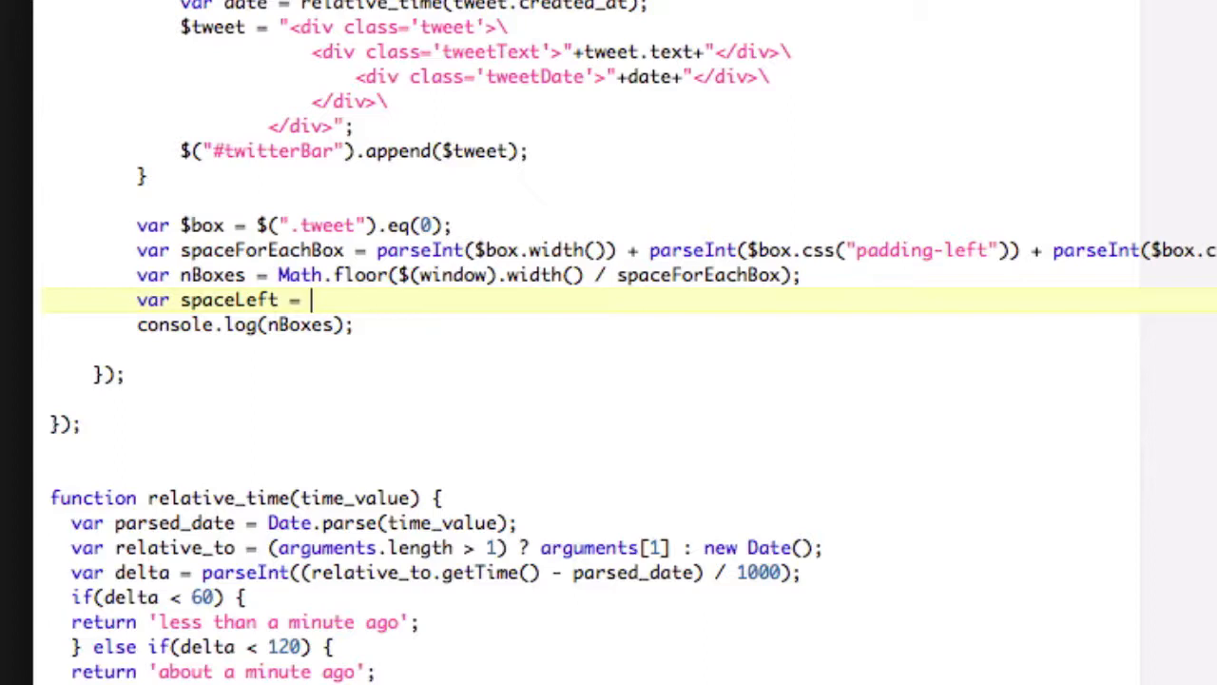
{"action": "type", "text": "$(window"}
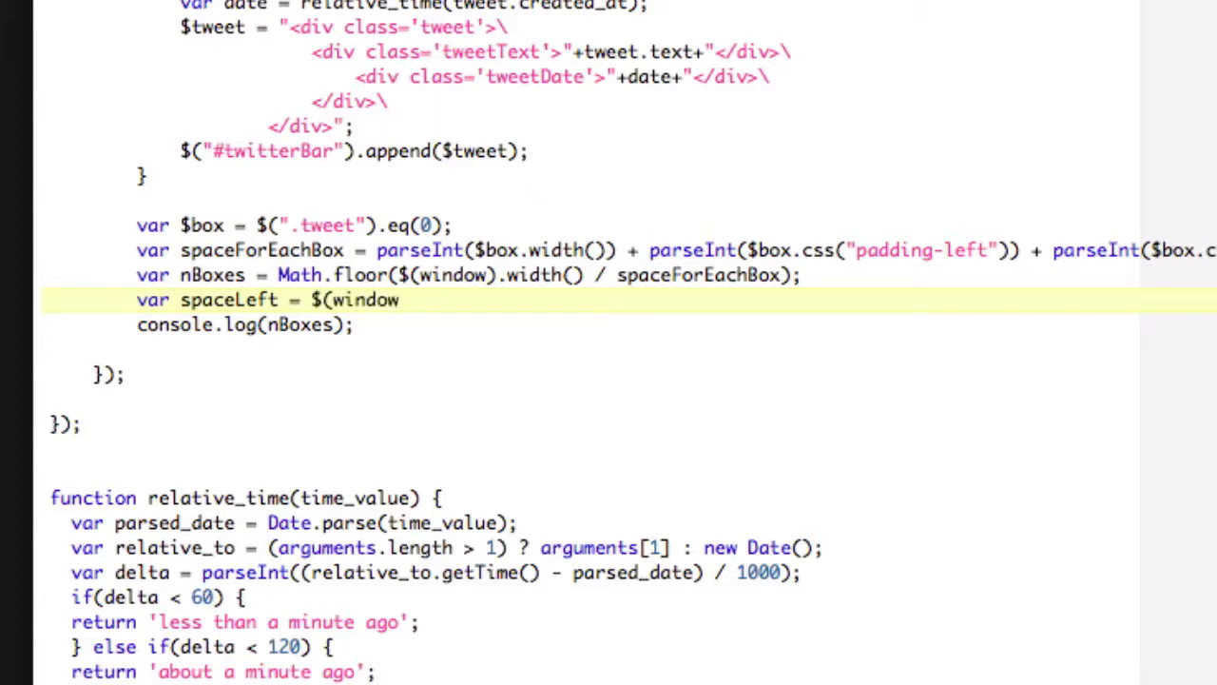
{"action": "type", "text": ").width()"}
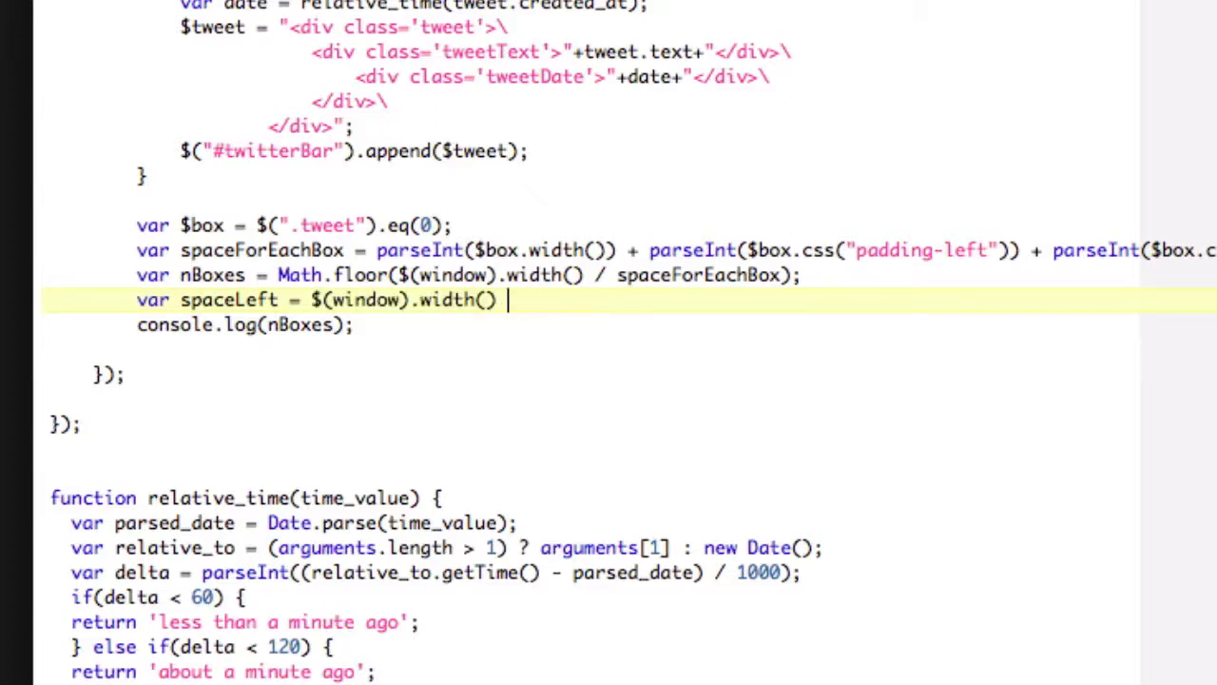
{"action": "type", "text": "%"}
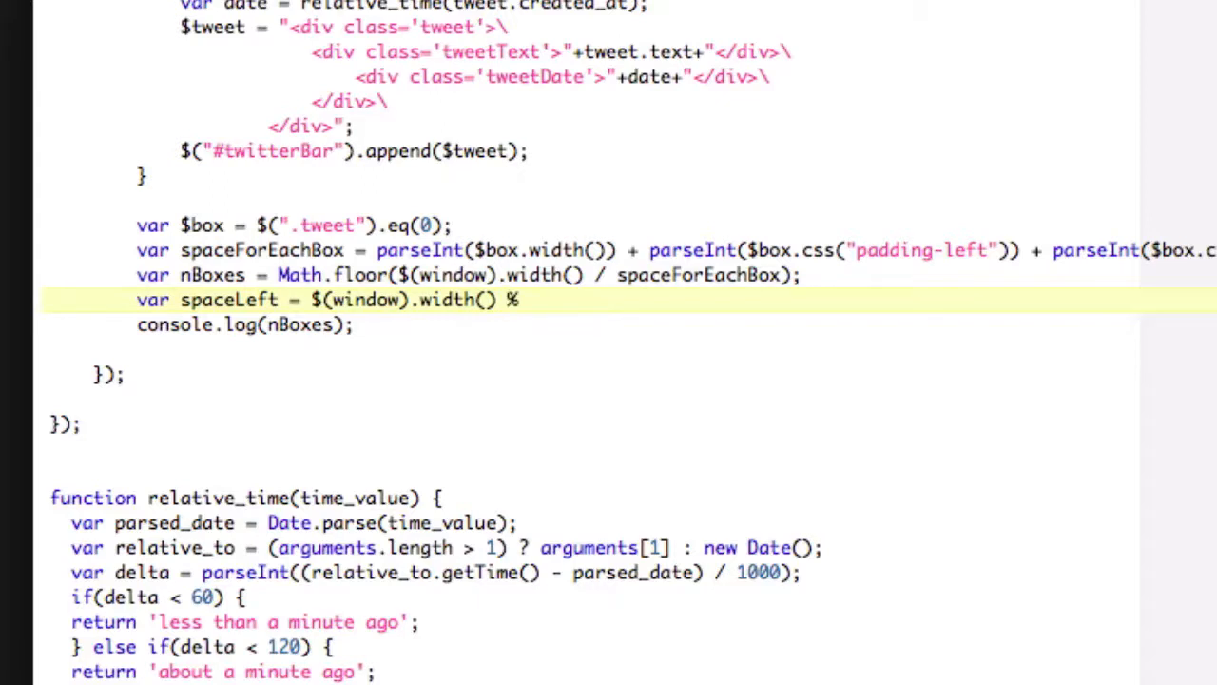
{"action": "type", "text": "spaceForEachB"}
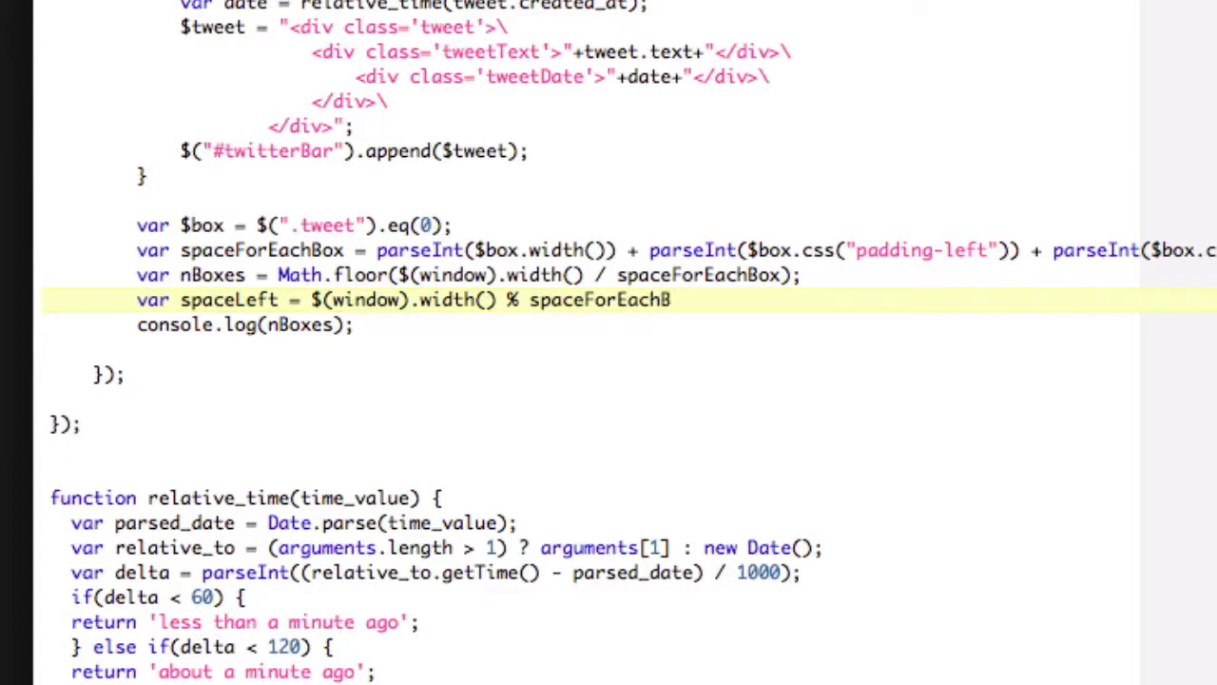
{"action": "type", "text": "ox;"}
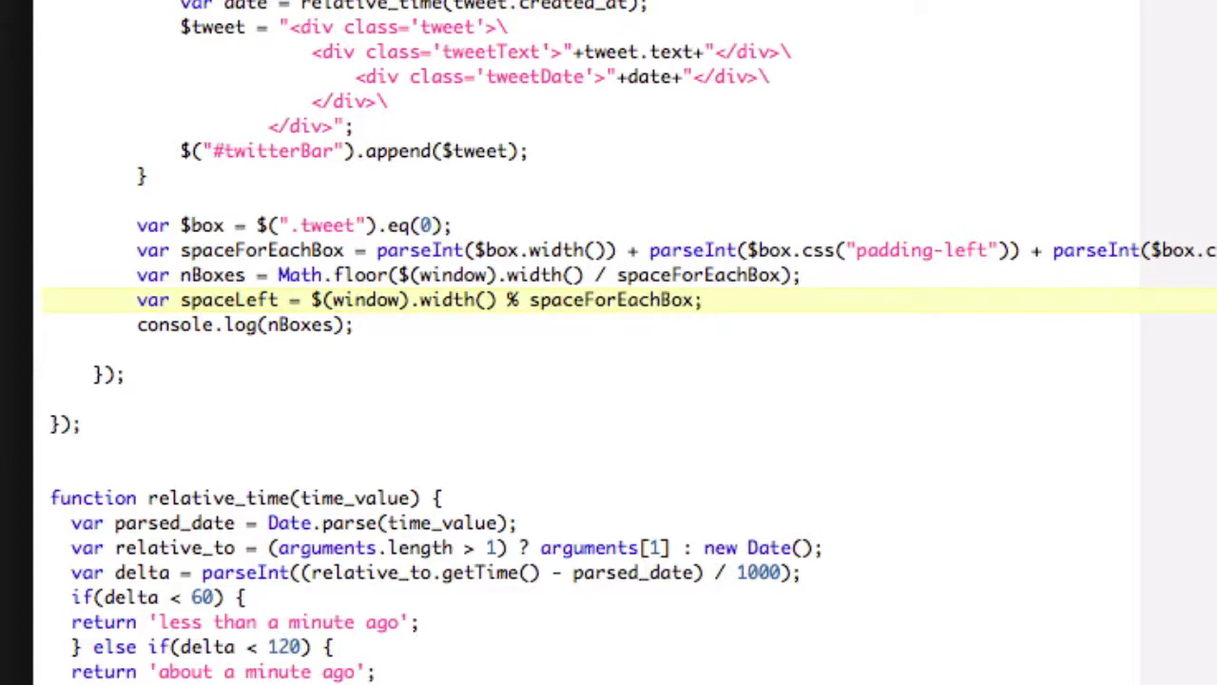
{"action": "double_click", "coordinate": [228, 301]}
{"action": "type", "text": "var margin"}
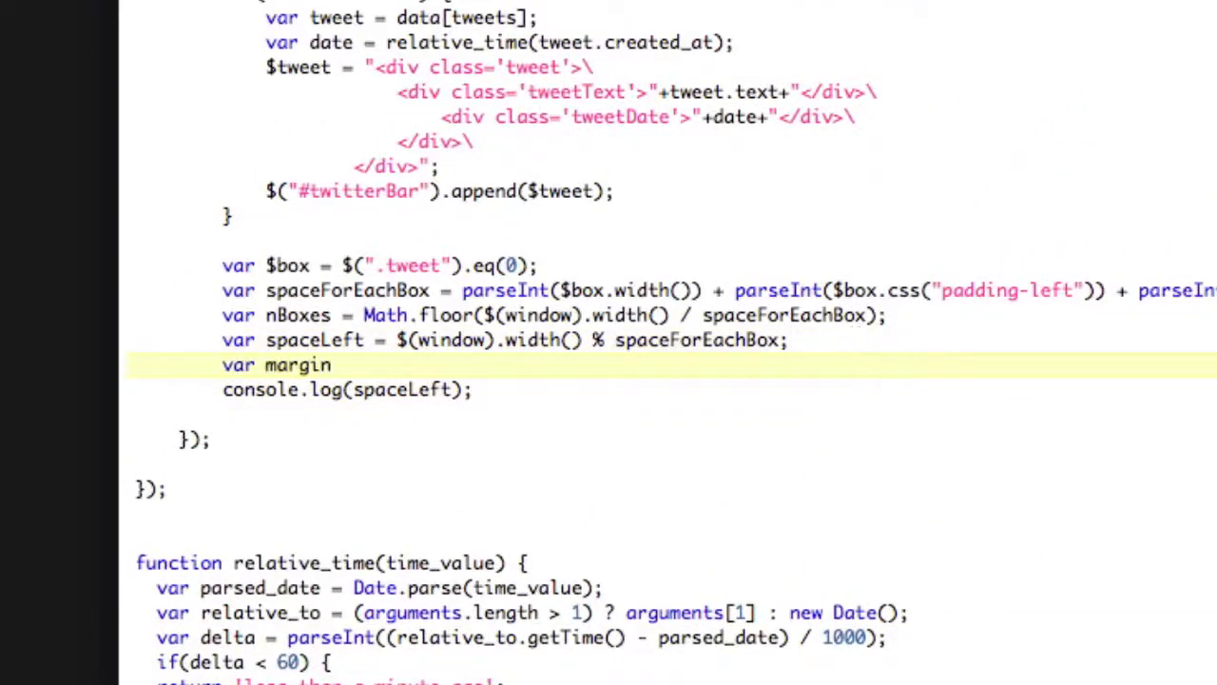
Write var marginRight = (spaceLeft / nBoxes) - parseInt($box.css("margin-left")); in twitter.js.
{"action": "type", "text": "Right ="}
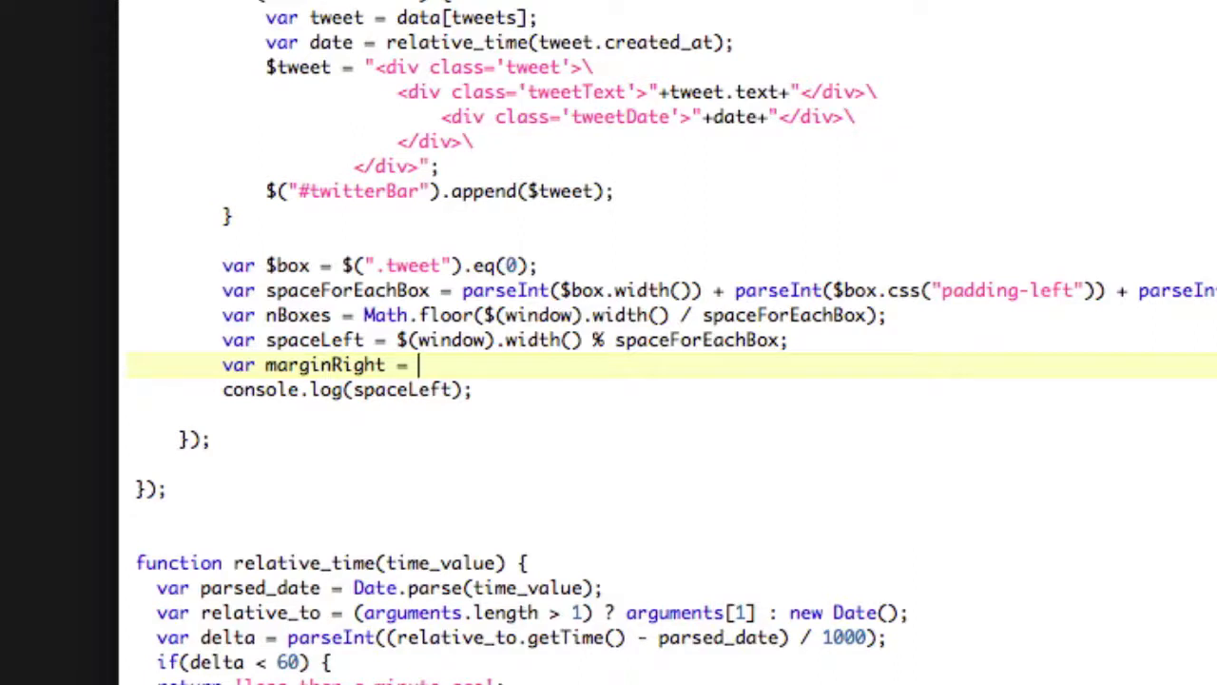
{"action": "type", "text": "space"}
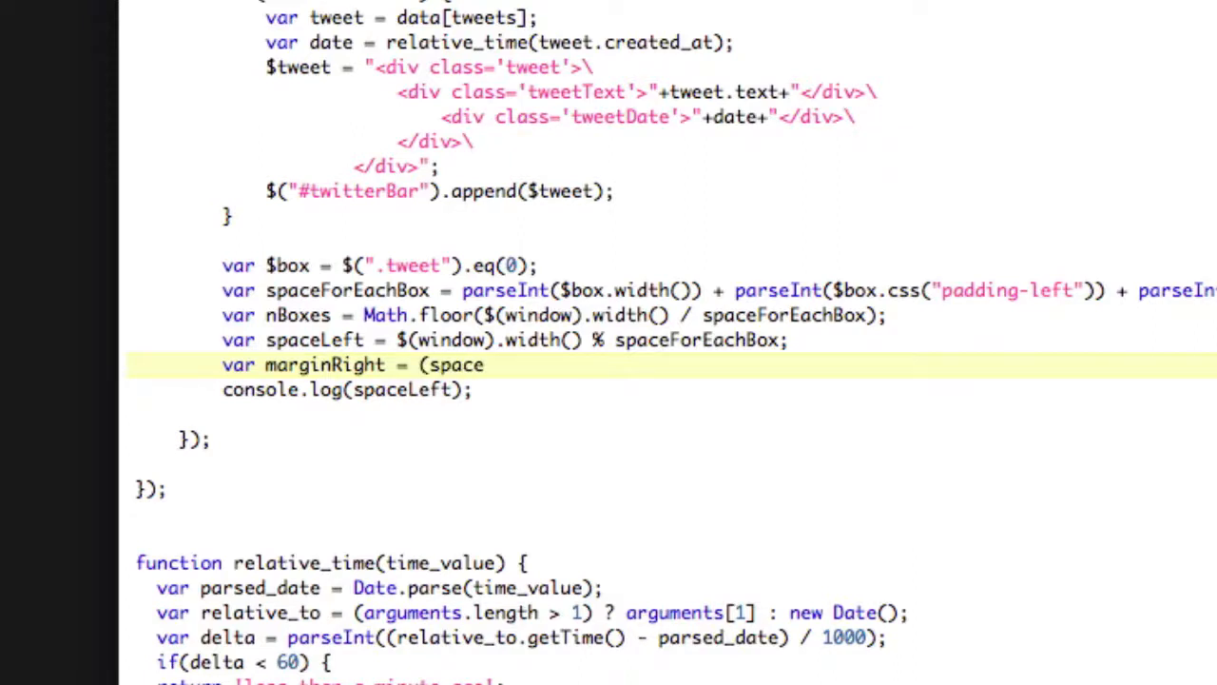
{"action": "type", "text": "Left"}
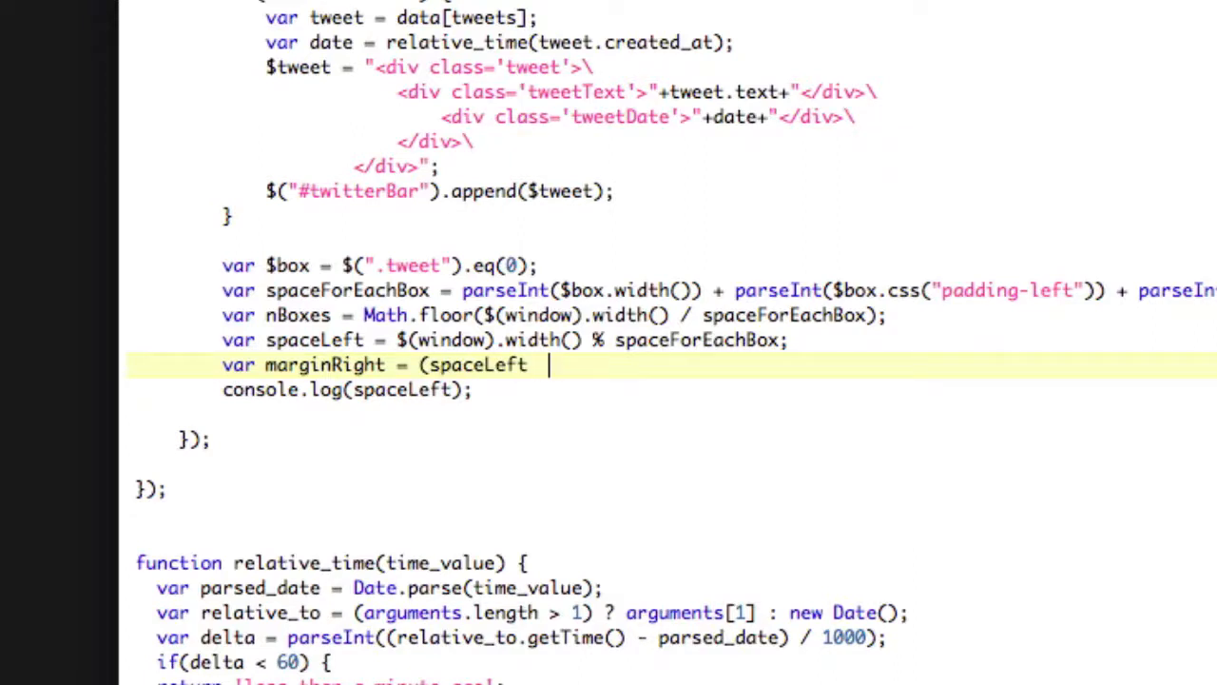
{"action": "type", "text": "/ nBoxes"}
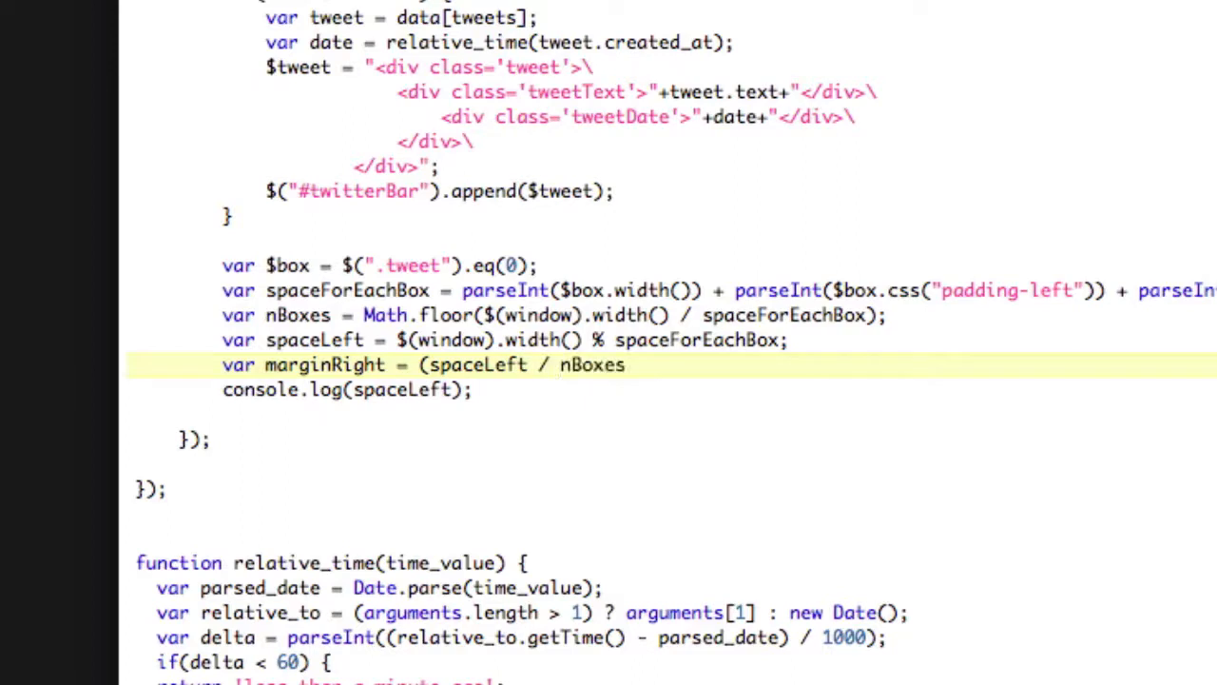
{"action": "type", "text": ") -"}
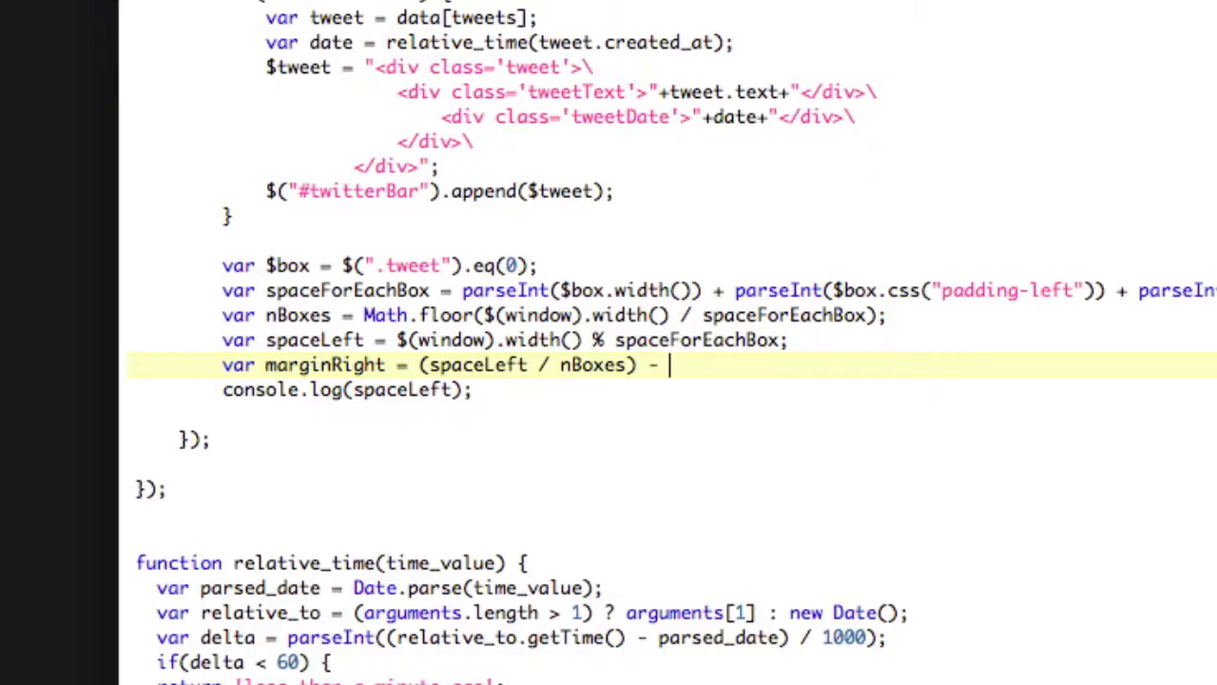
{"action": "type", "text": "parseInt("}
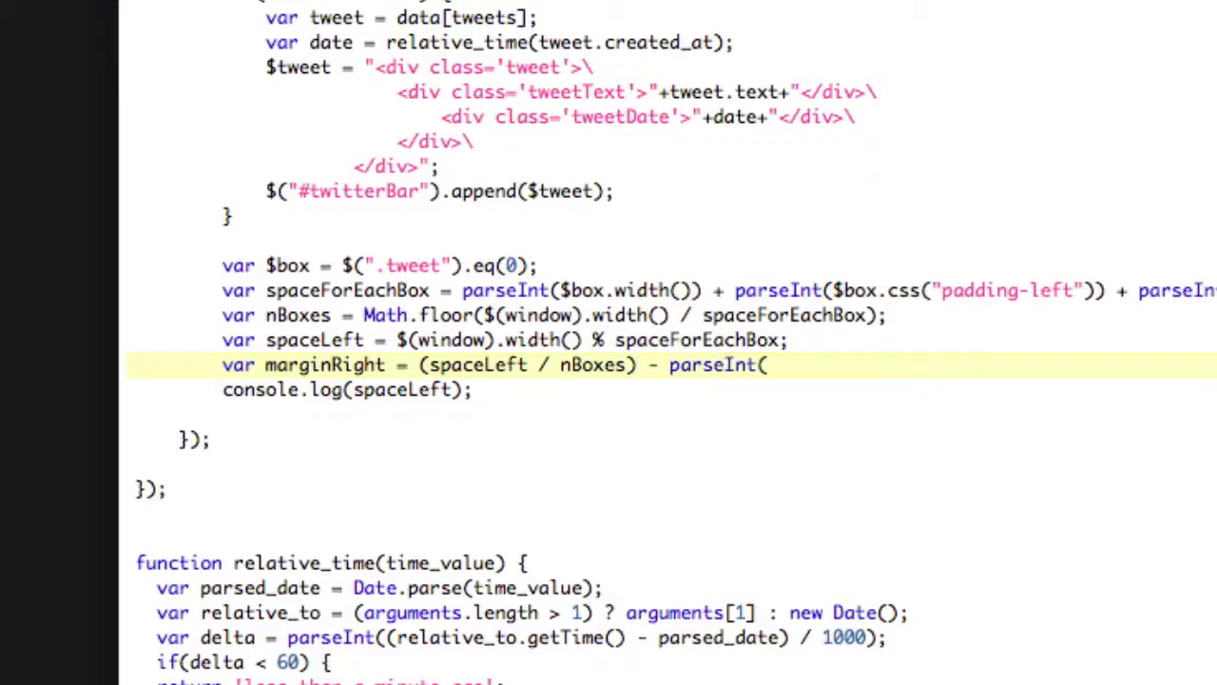
{"action": "type", "text": "$b"}
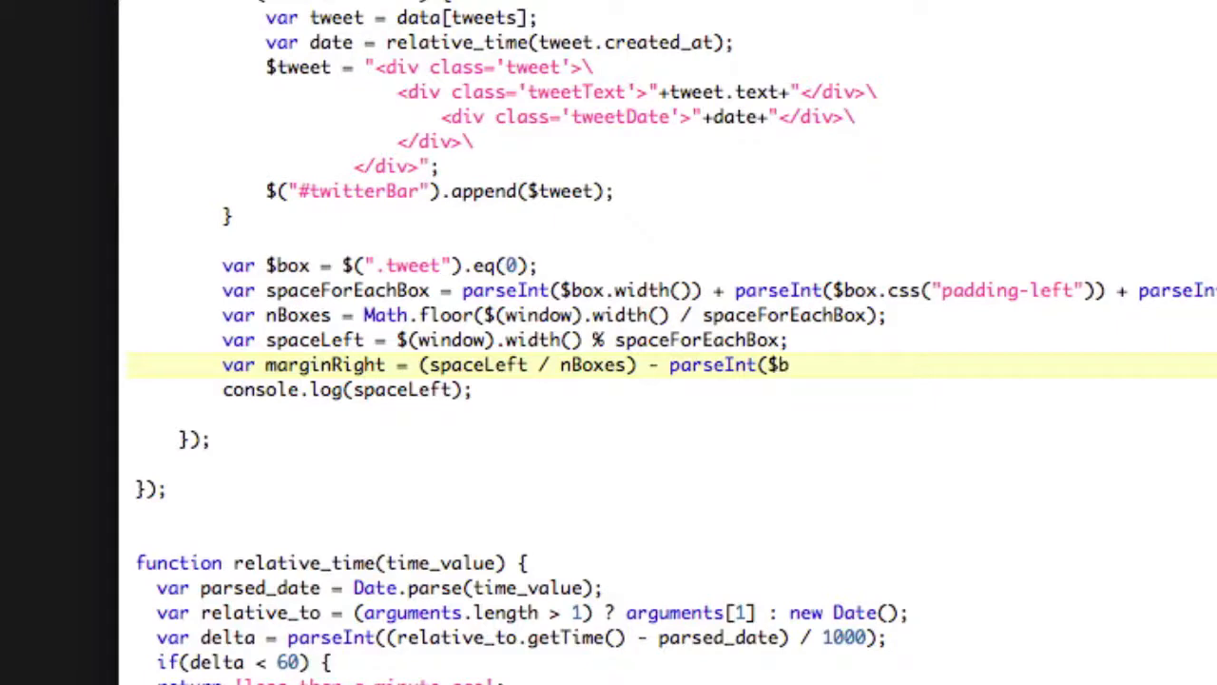
{"action": "type", "text": "box.css(\""}
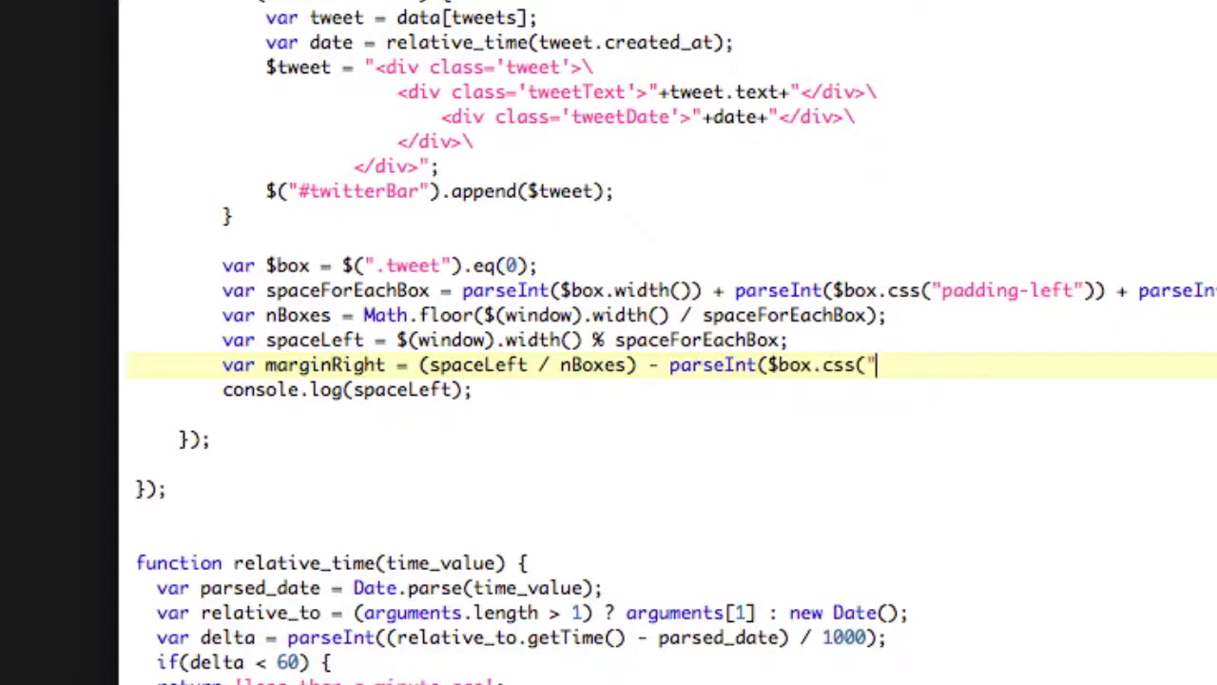
{"action": "type", "text": "margin-"}
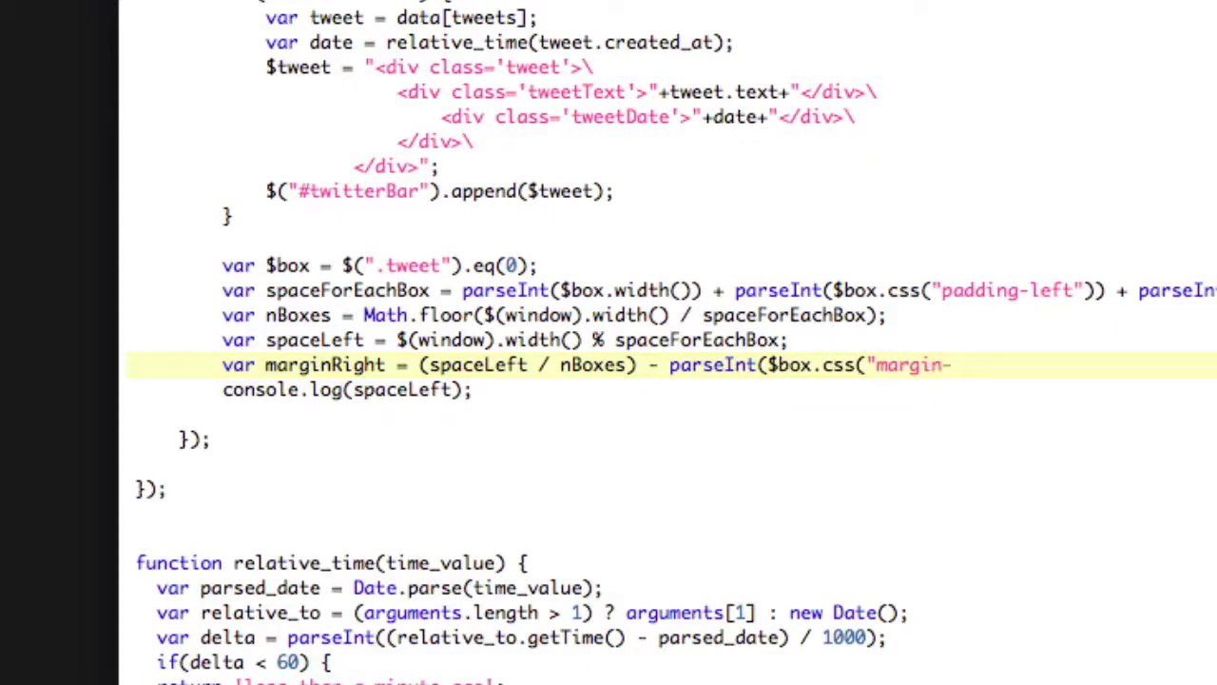
{"action": "type", "text": "left\""}
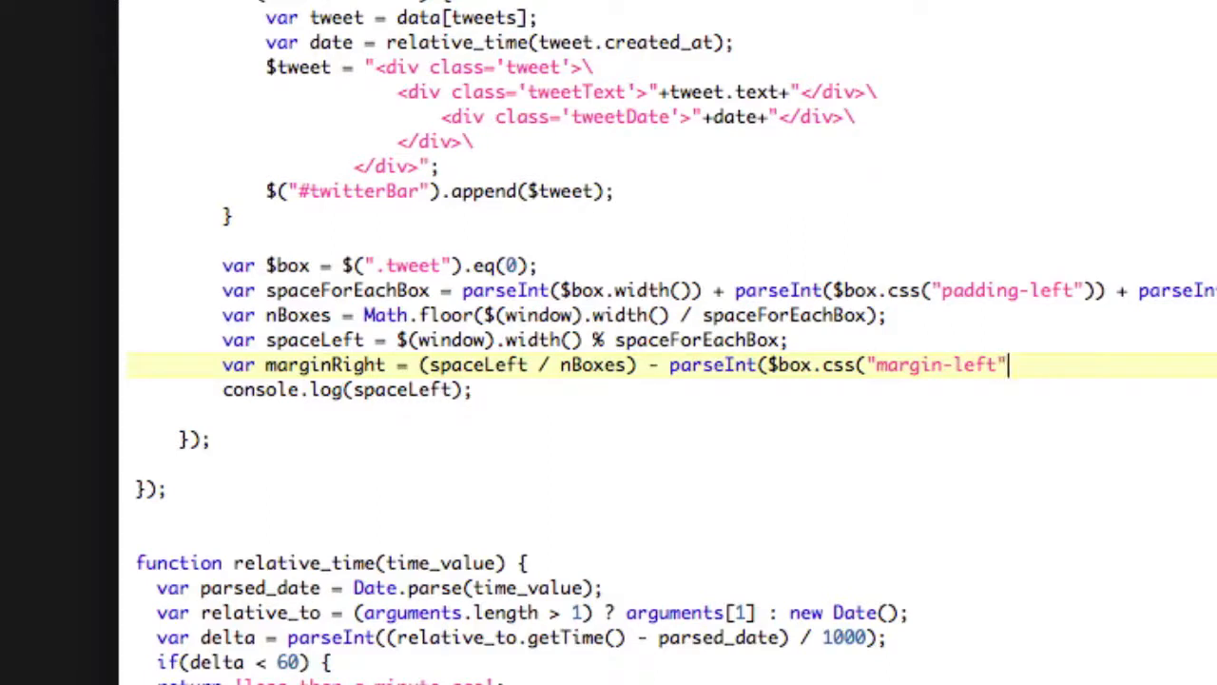
{"action": "type", "text": "))"}
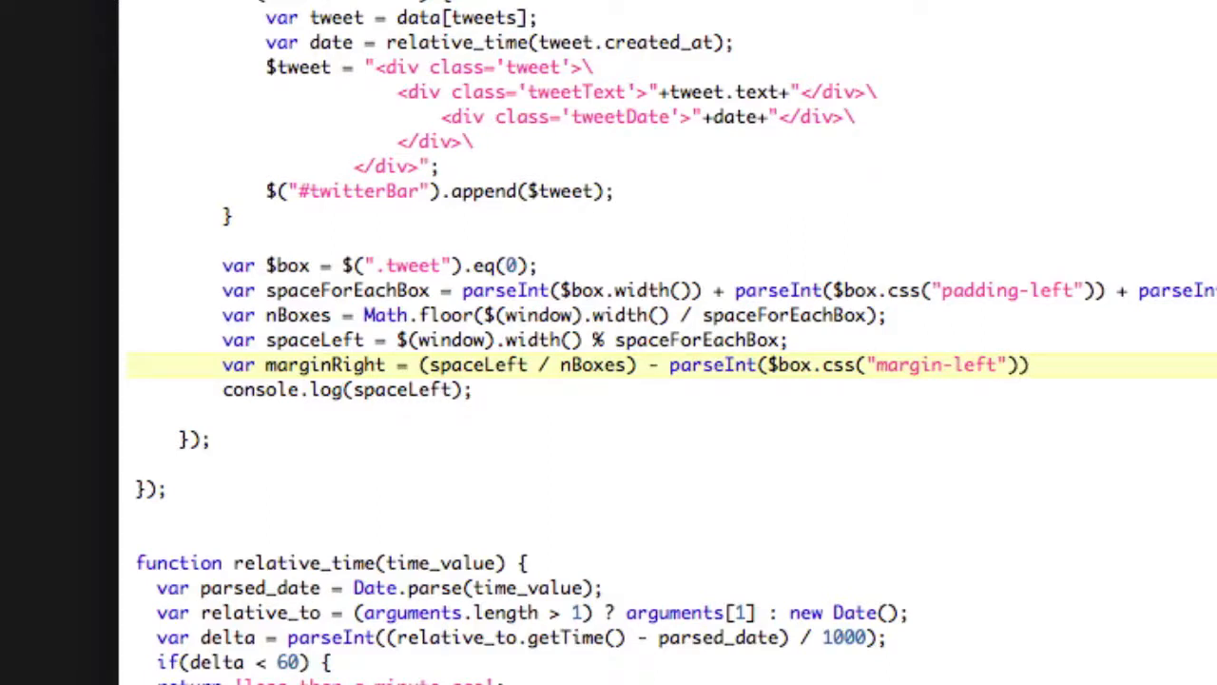
{"action": "type", "text": ";"}
{"action": "left_click", "coordinate": [346, 388]}
{"action": "type", "text": "marginRigh"}
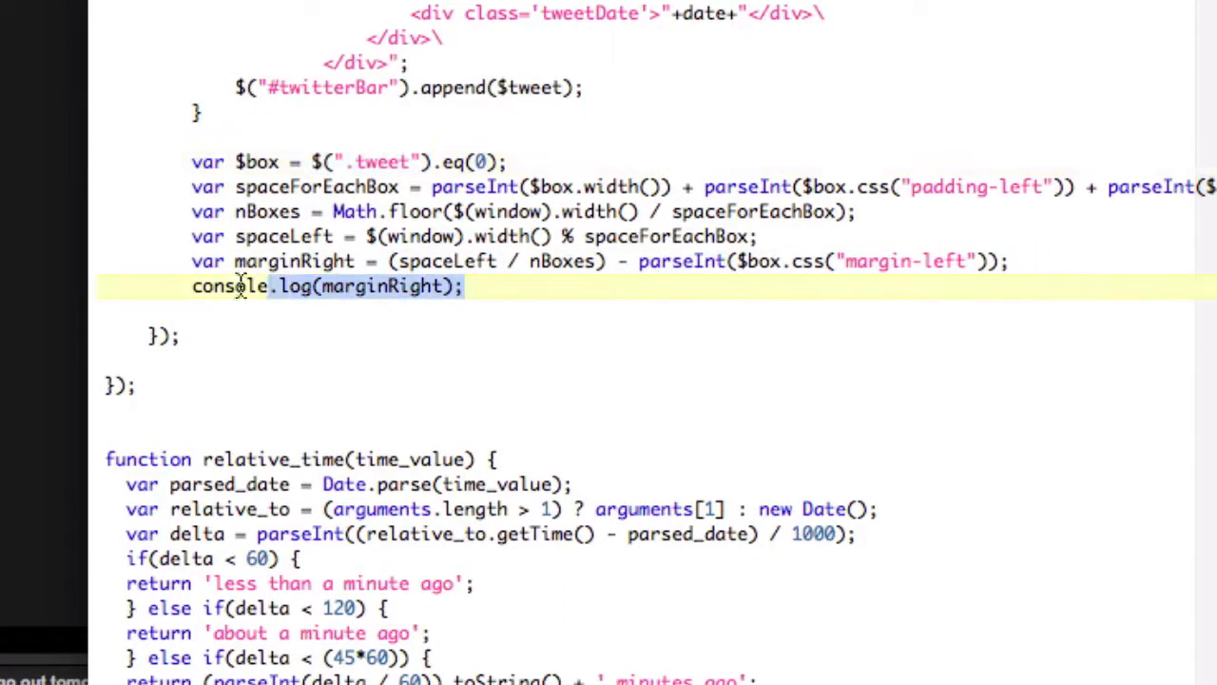
Set $(".tweet").css("margin-right",marginRight) and begin a $(window).resize(function() { wrapper.
{"action": "type", "text": "$(\".tweet\")"}
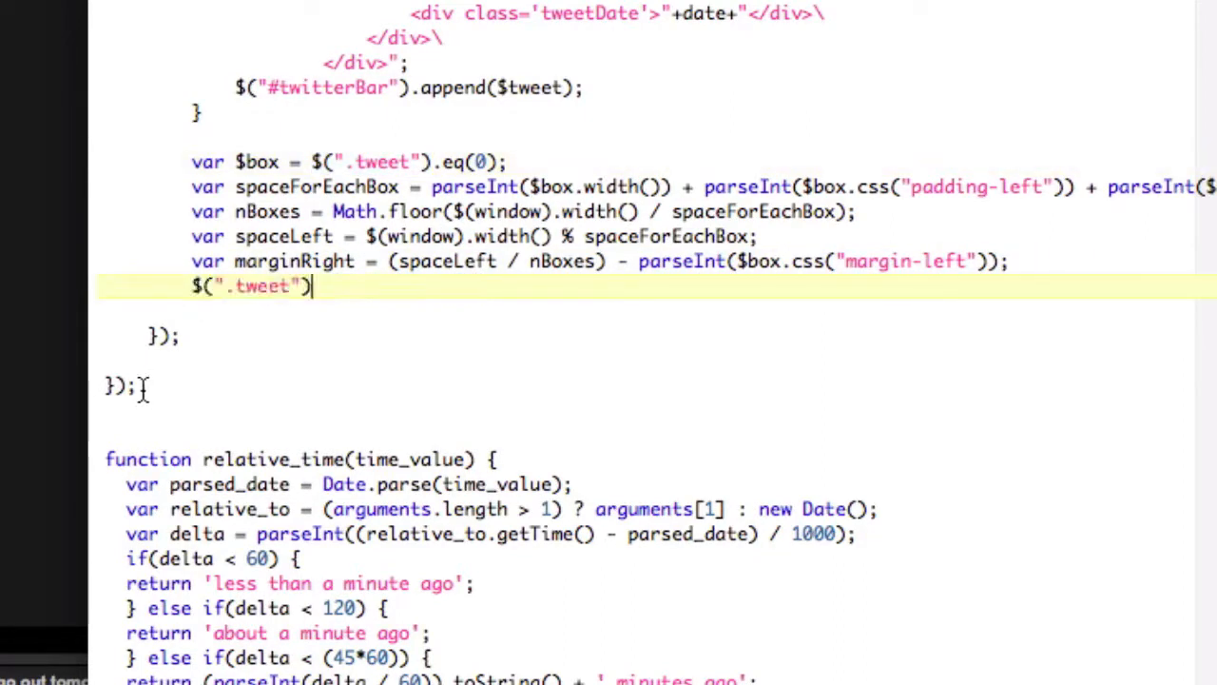
{"action": "type", "text": ".css(\"margin"}
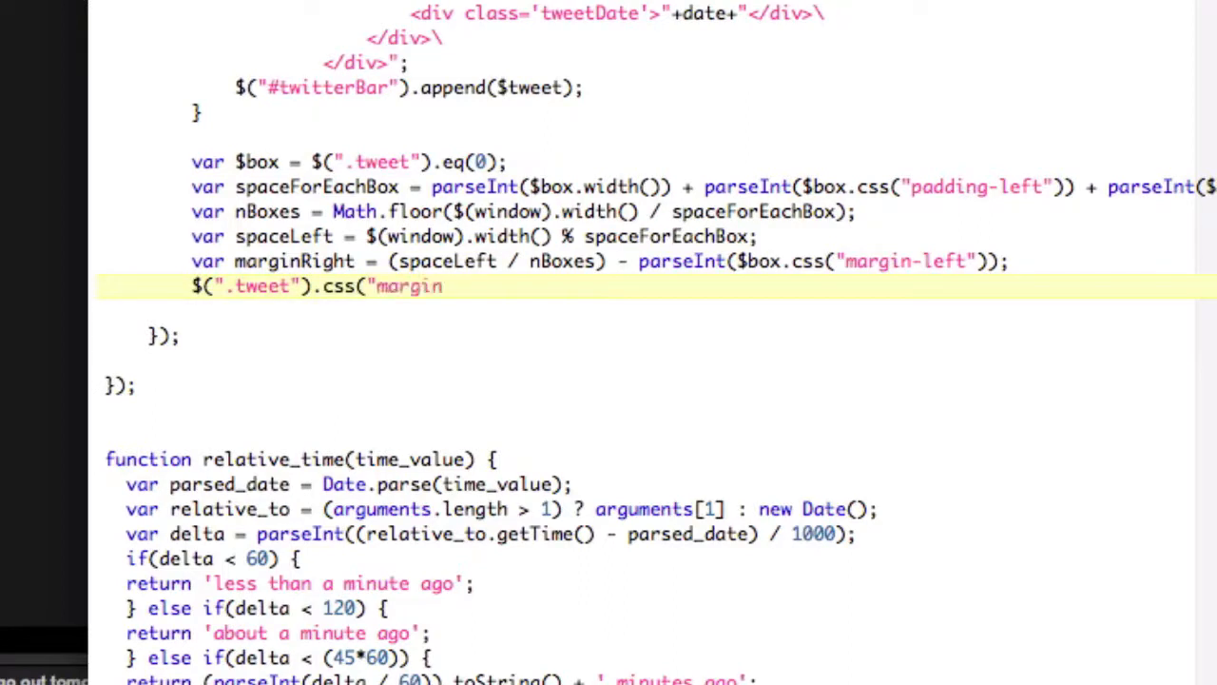
{"action": "type", "text": "-right\""}
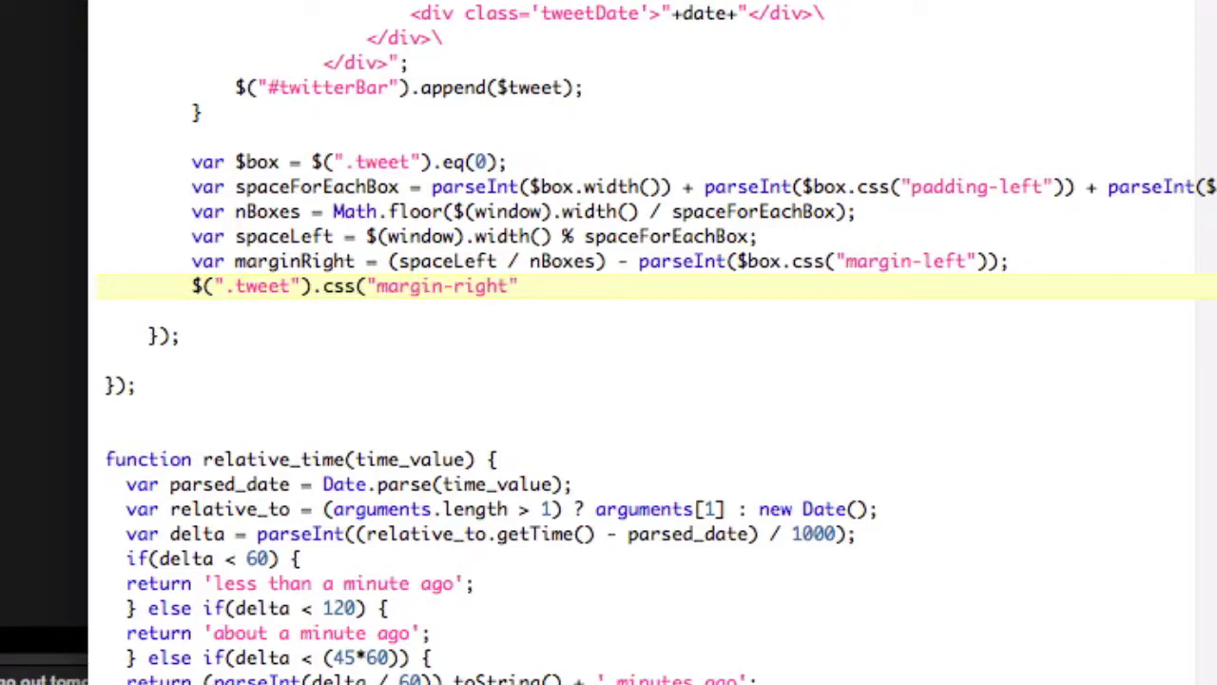
{"action": "type", "text": ",marginRight);"}
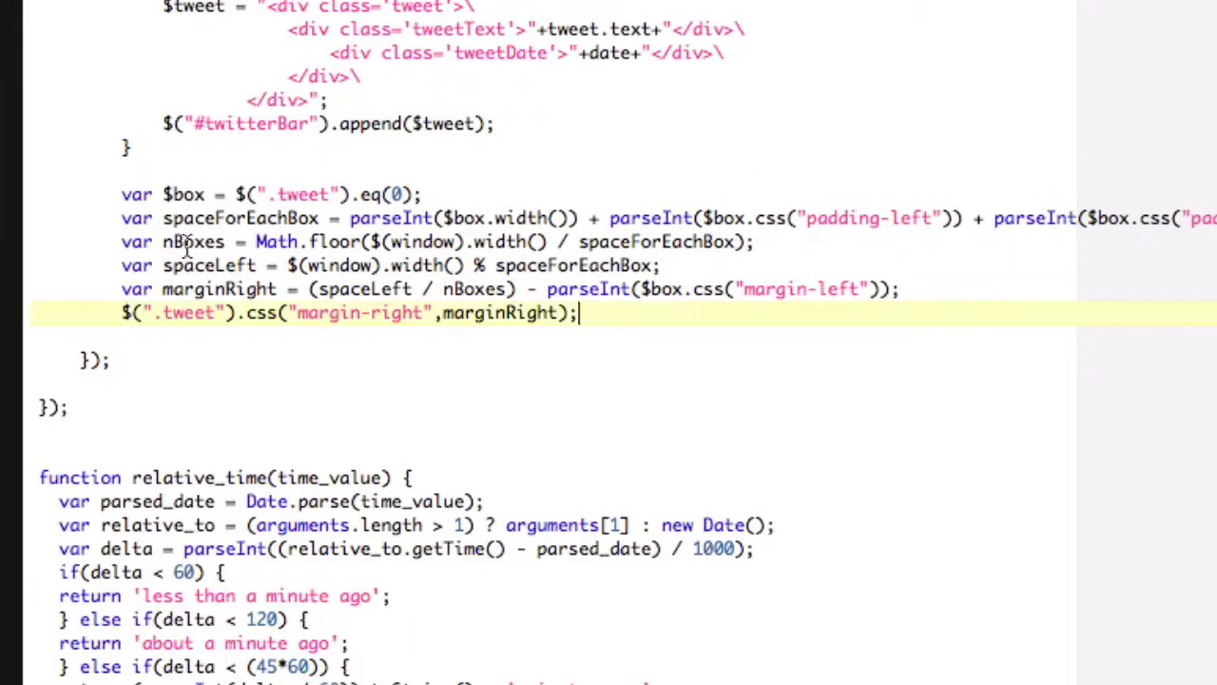
{"action": "type", "text": "$(window).resize(function() {"}
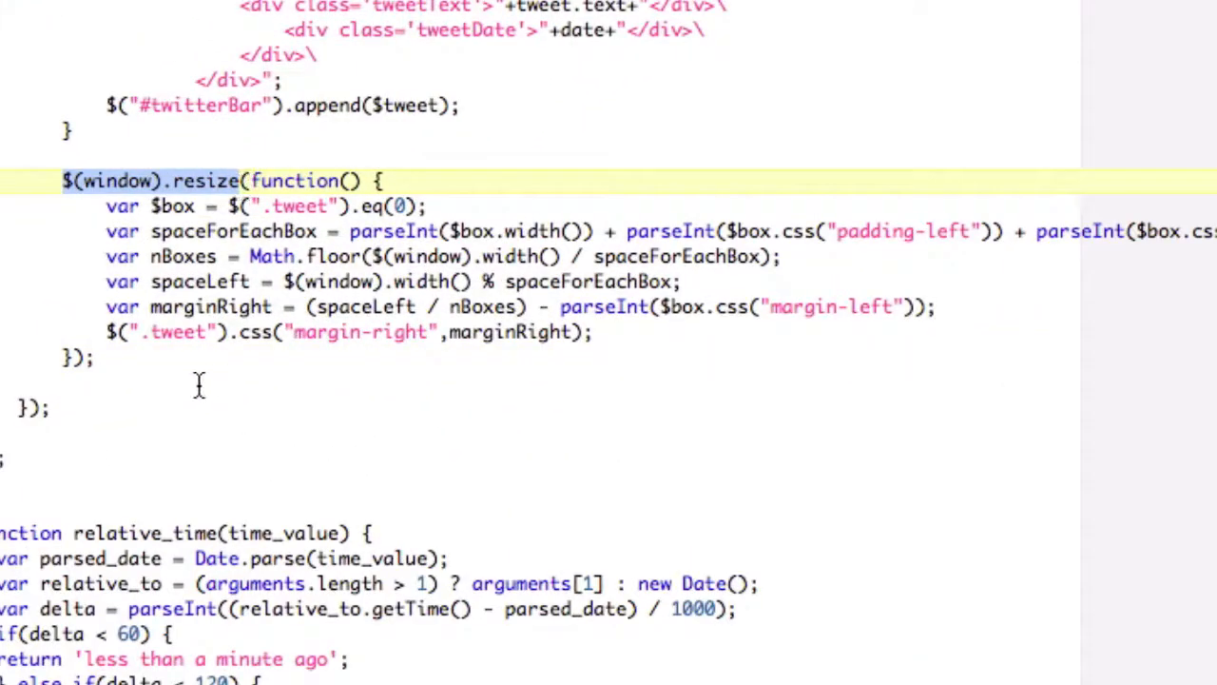
Add a $(window).resize(); call below the handler to trigger spacing on load.
{"action": "type", "text": "$(window).resize"}
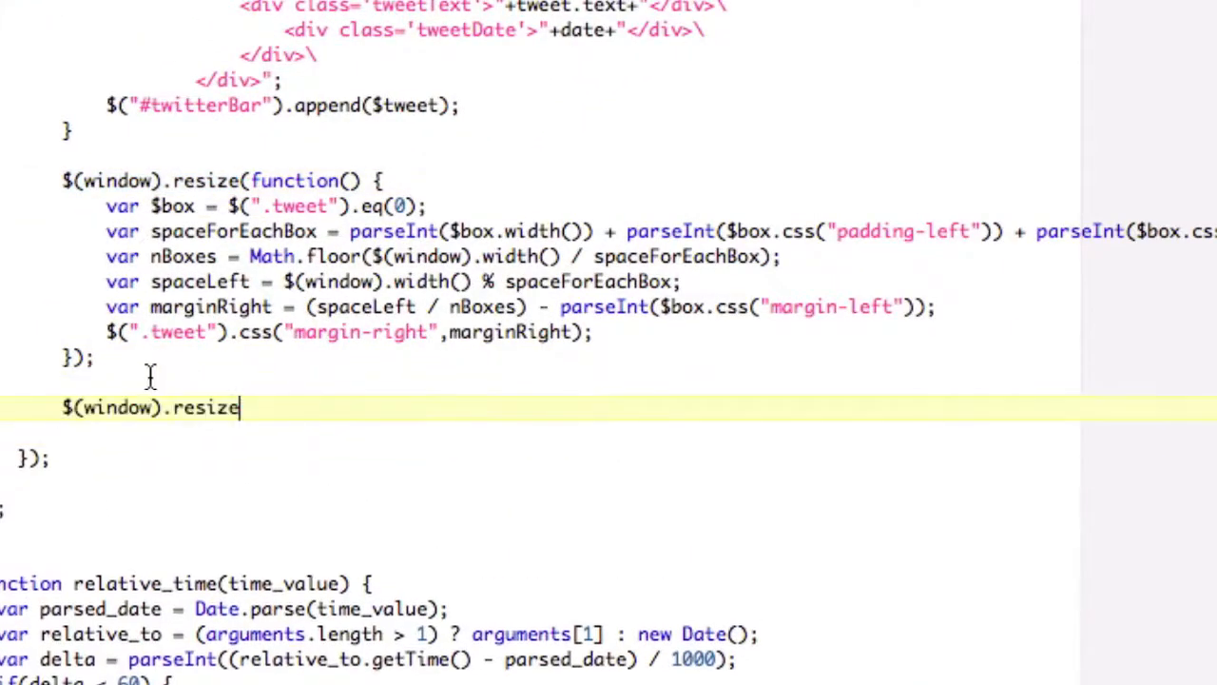
{"action": "type", "text": "();"}
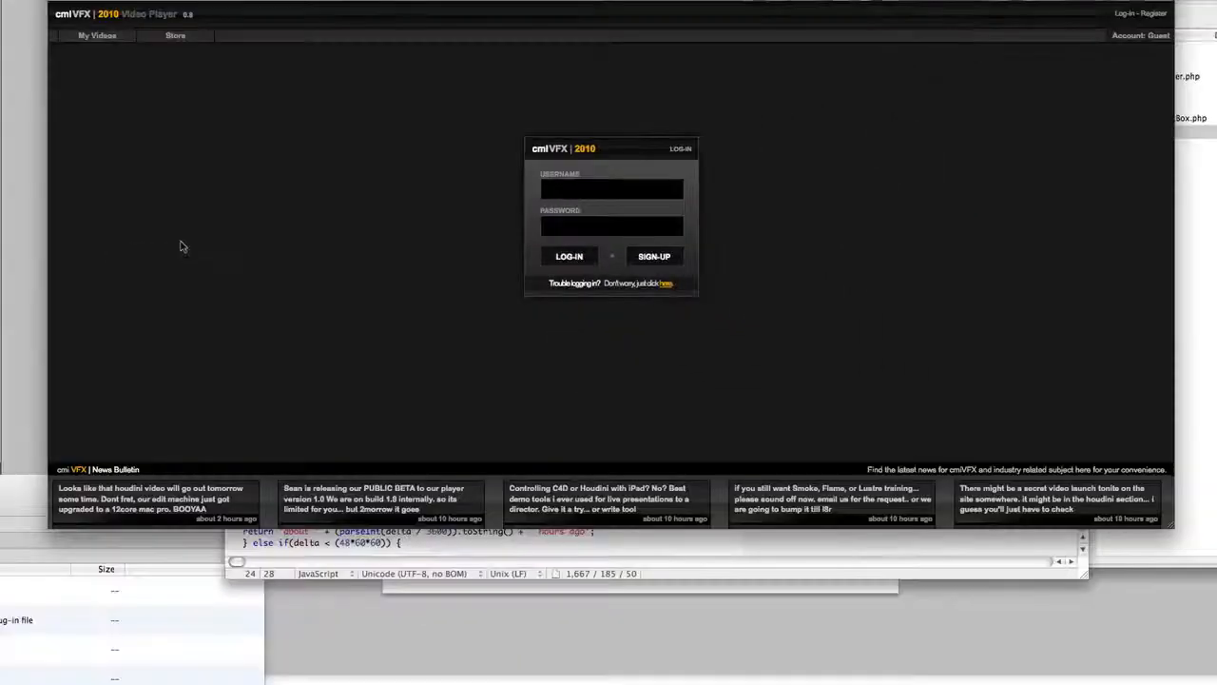
{"action": "mouse_move", "coordinate": [257, 251]}
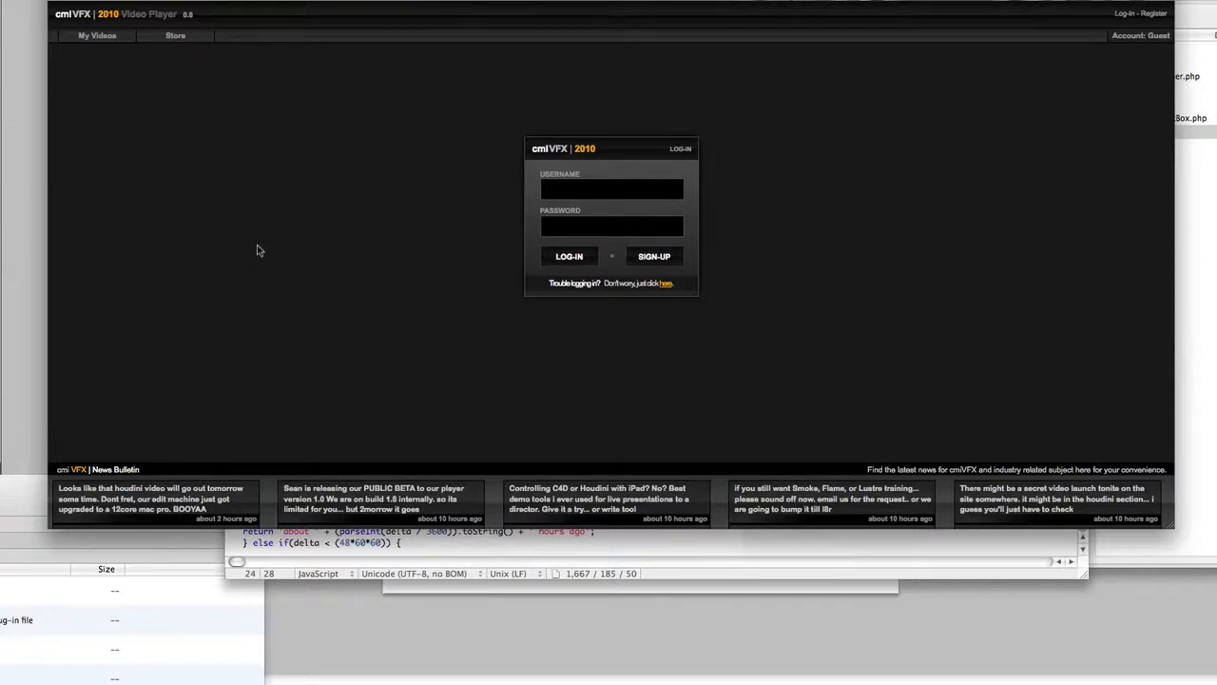
{"action": "mouse_move", "coordinate": [213, 510]}
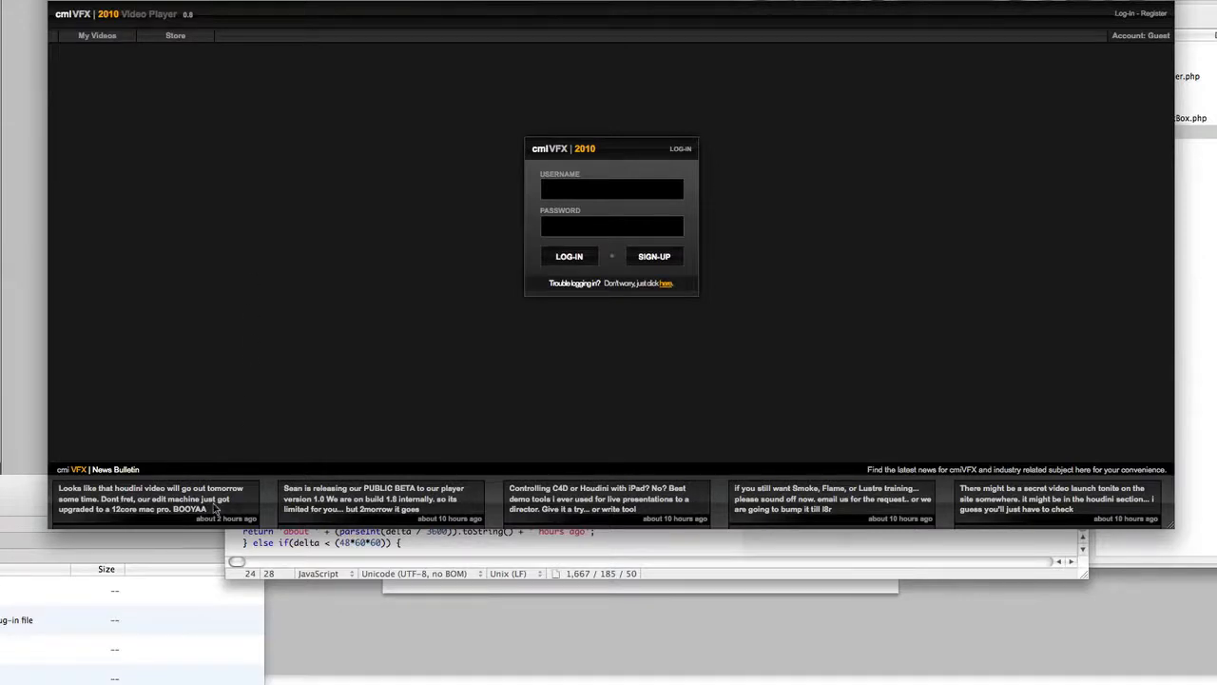
{"action": "mouse_move", "coordinate": [1177, 529]}
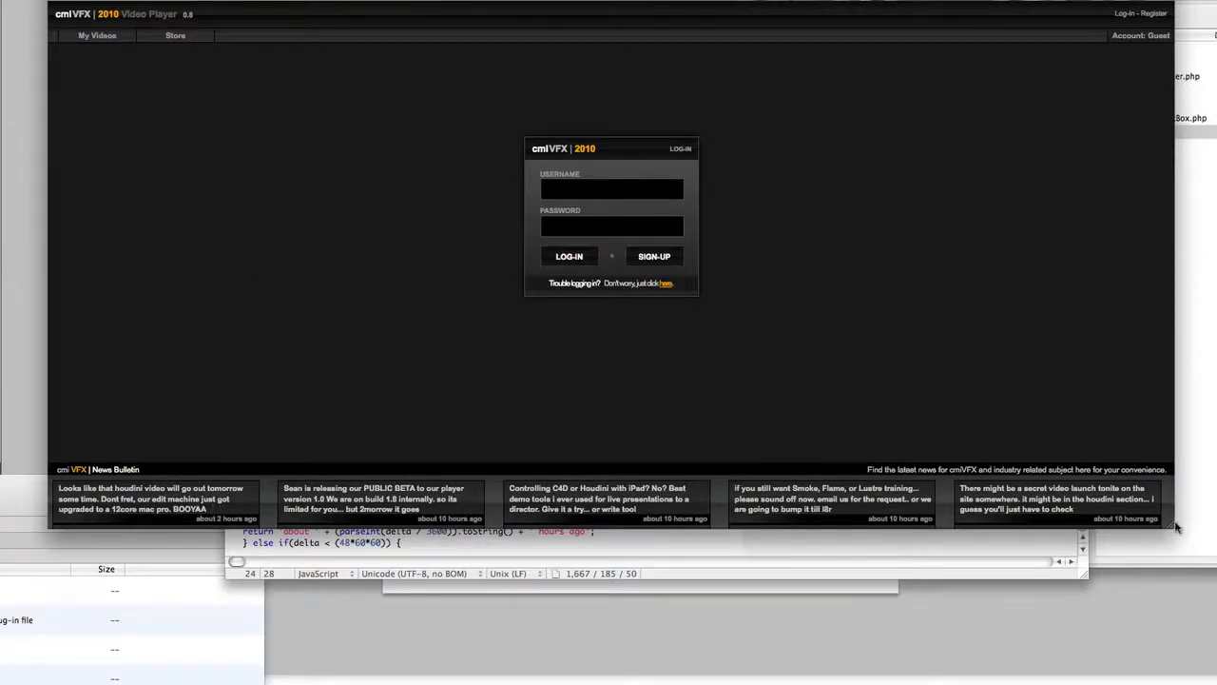